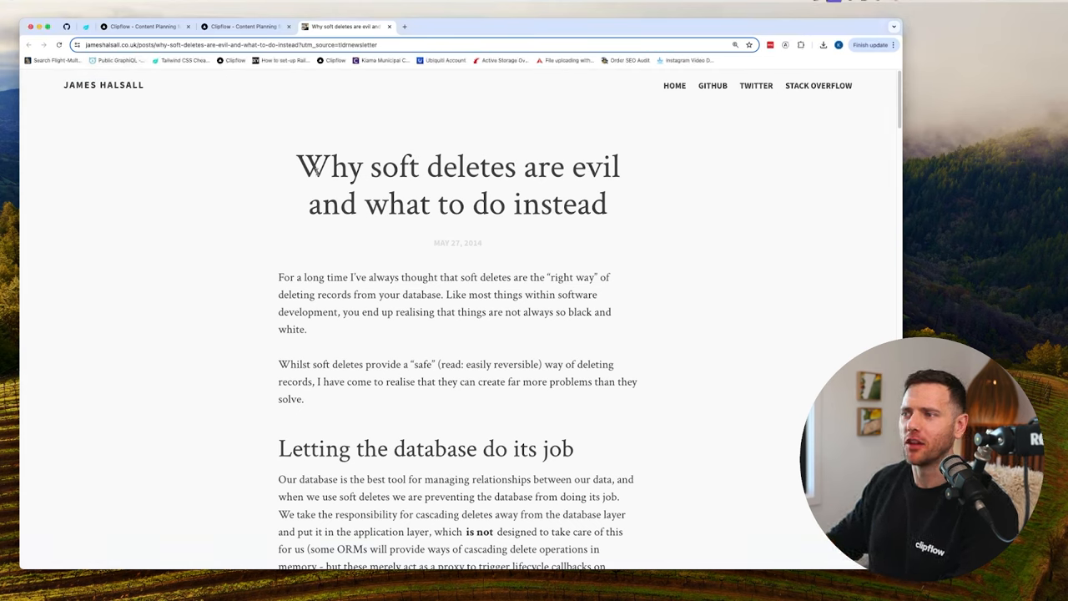
- Highlight a word in the opening paragraph, then the 'Letting the database do its job' heading
drag(297, 167, 610, 204)
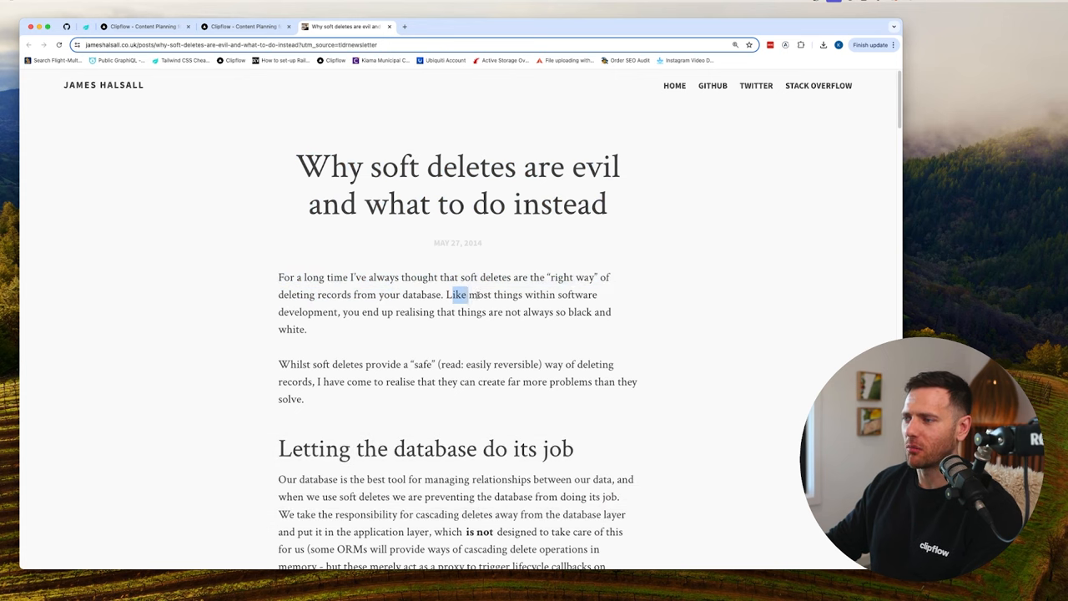
drag(449, 294, 308, 329)
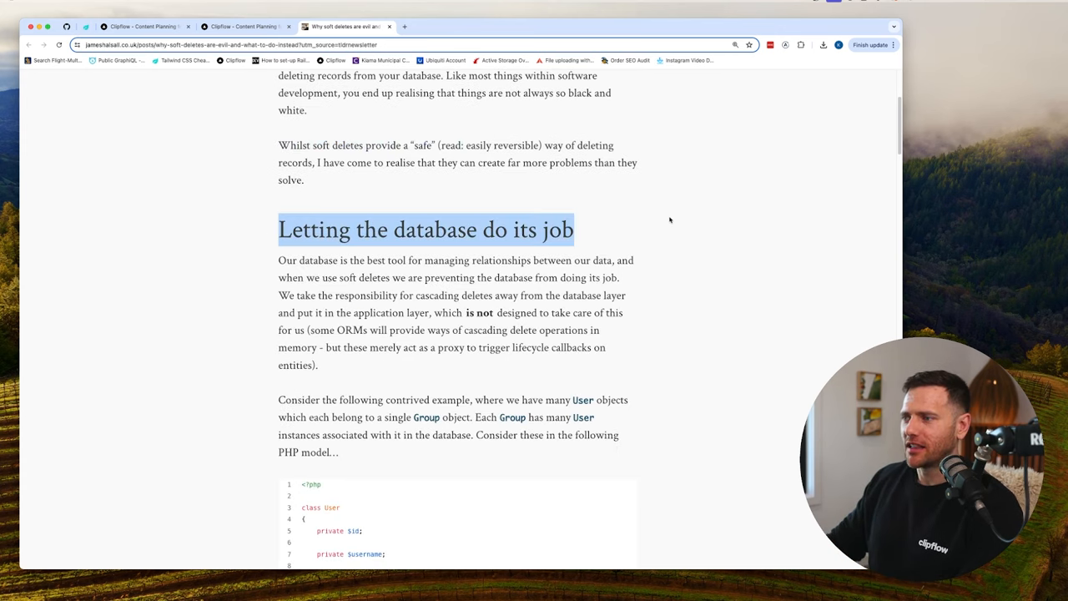
- Highlight the sentences on cascading-delete responsibility and ORMs across the first paragraph, then clear the selection
drag(279, 230, 521, 261)
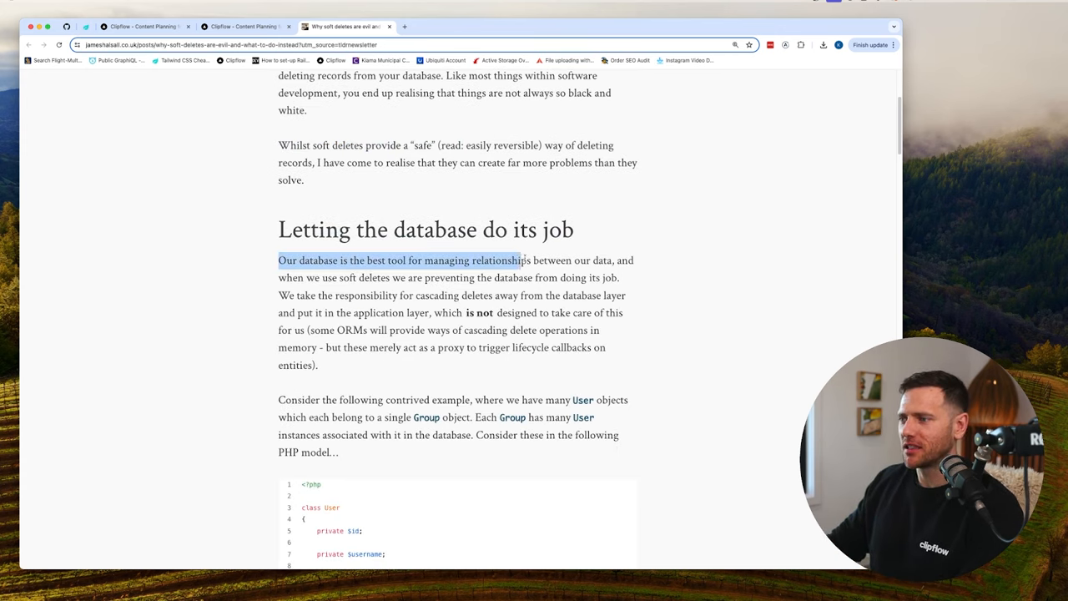
drag(517, 260, 611, 260)
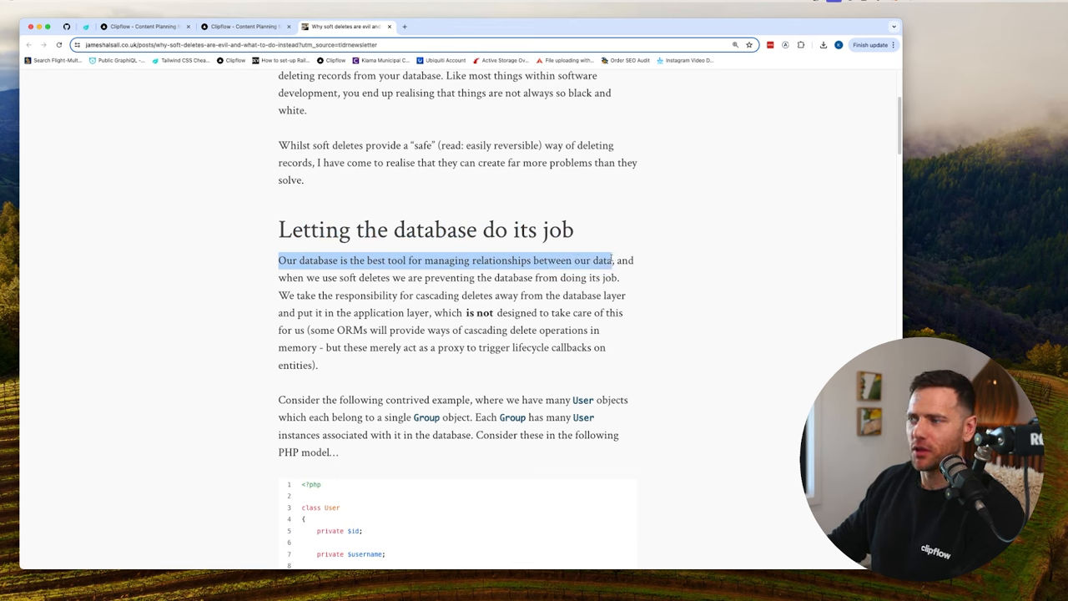
drag(611, 260, 444, 277)
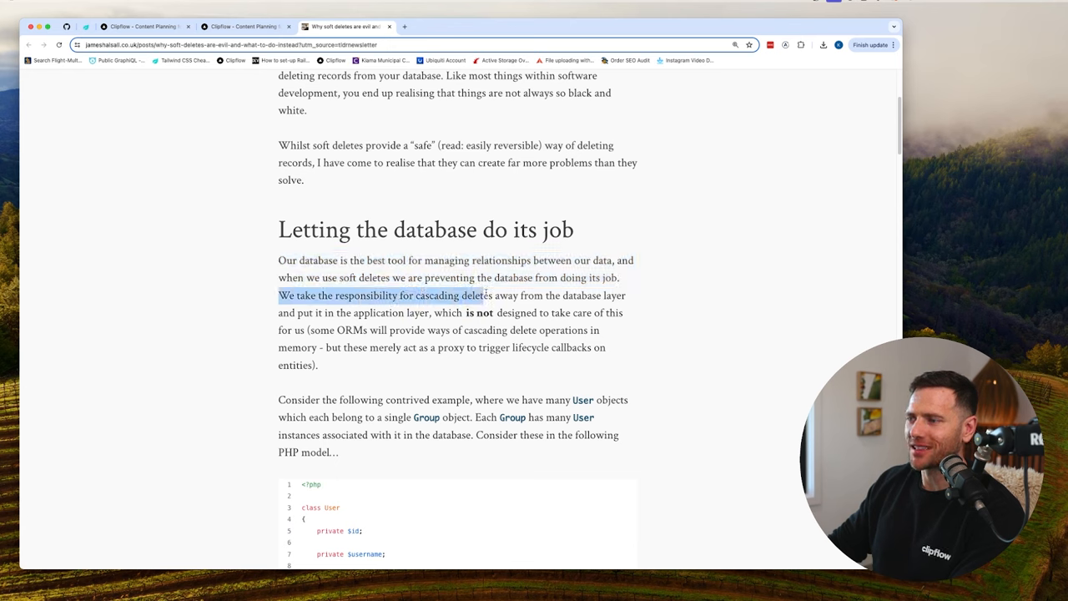
drag(486, 296, 401, 314)
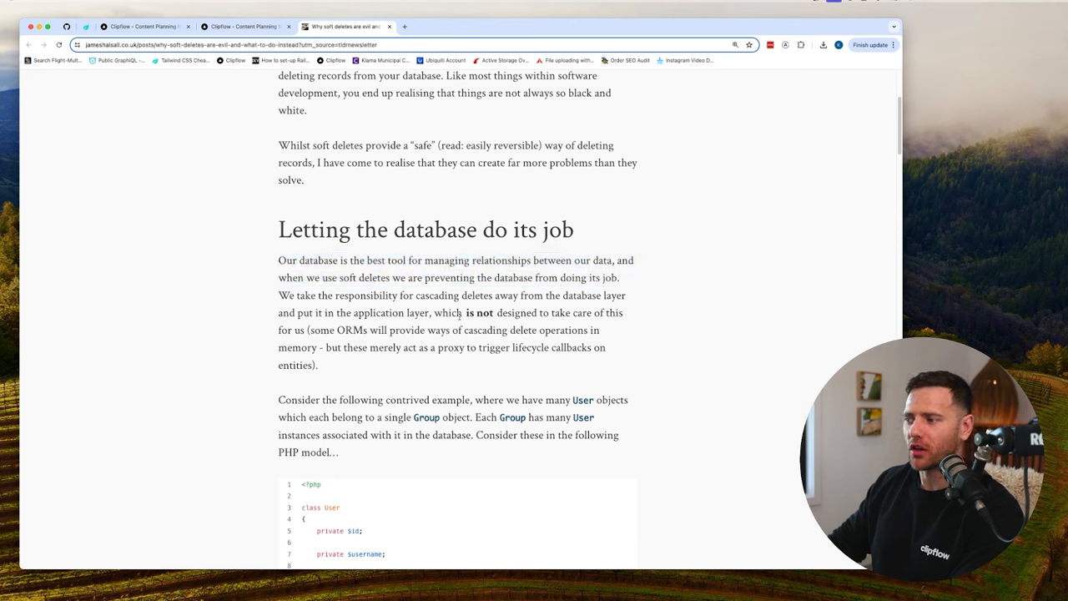
drag(427, 312, 587, 312)
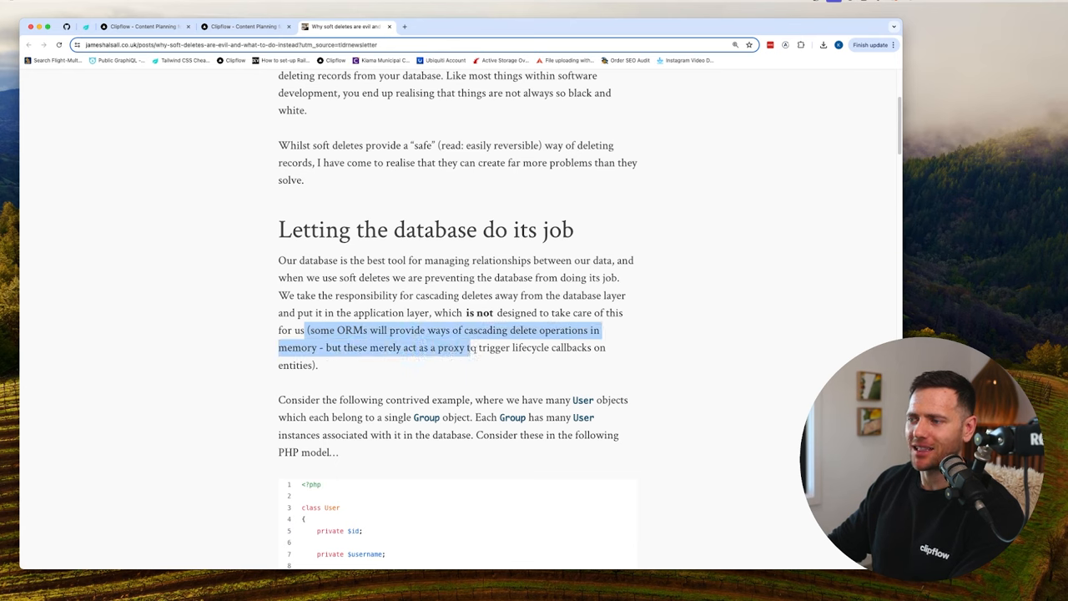
drag(475, 347, 317, 364)
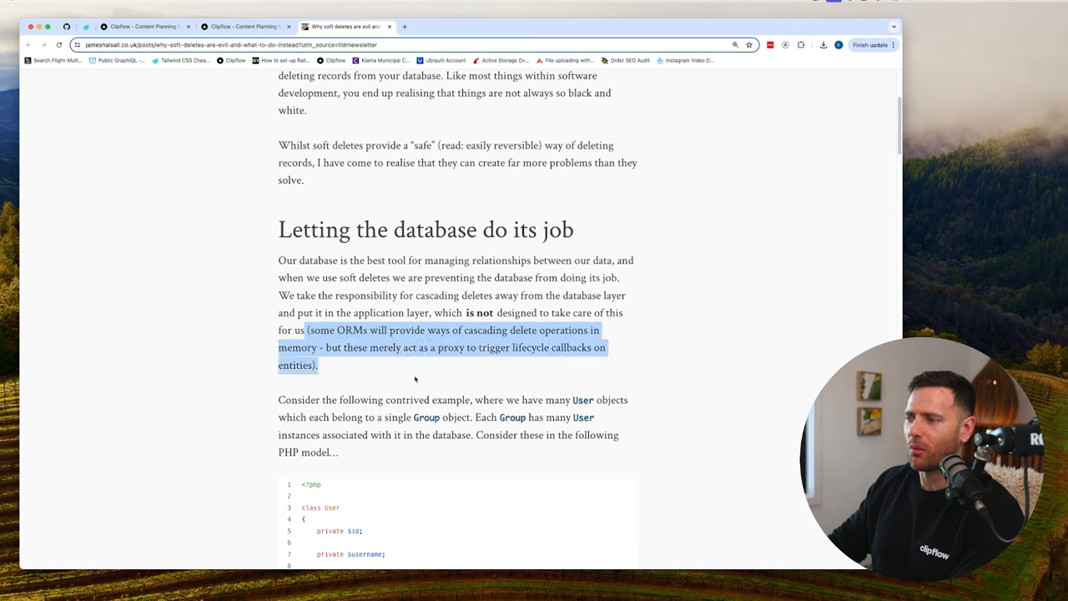
click(384, 360)
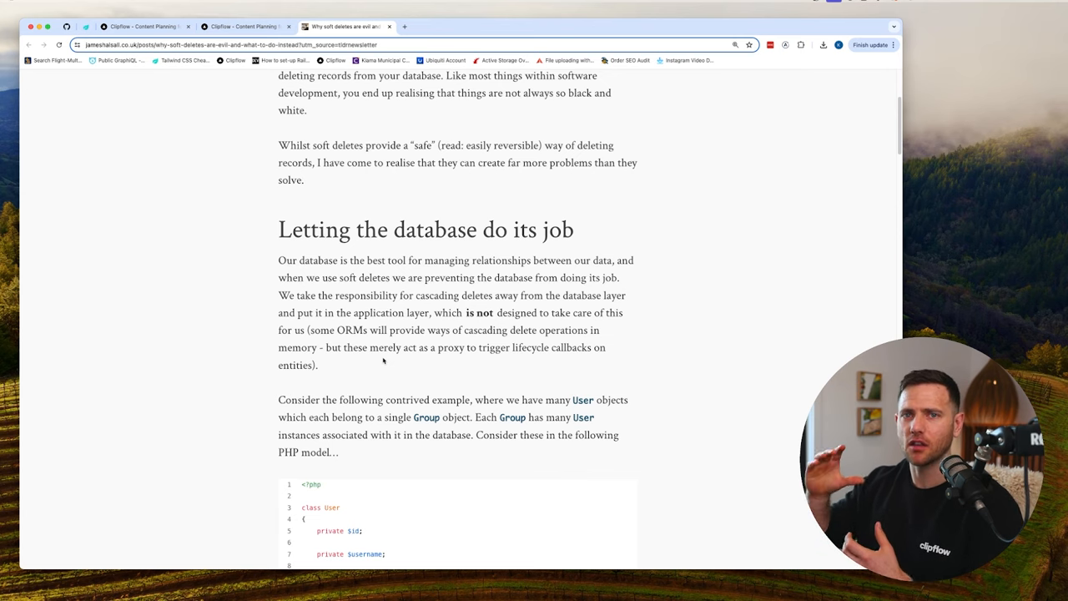
- Clear the Group sentence highlight and scroll past the User, Group and GroupManager code gists
scroll(down, 3)
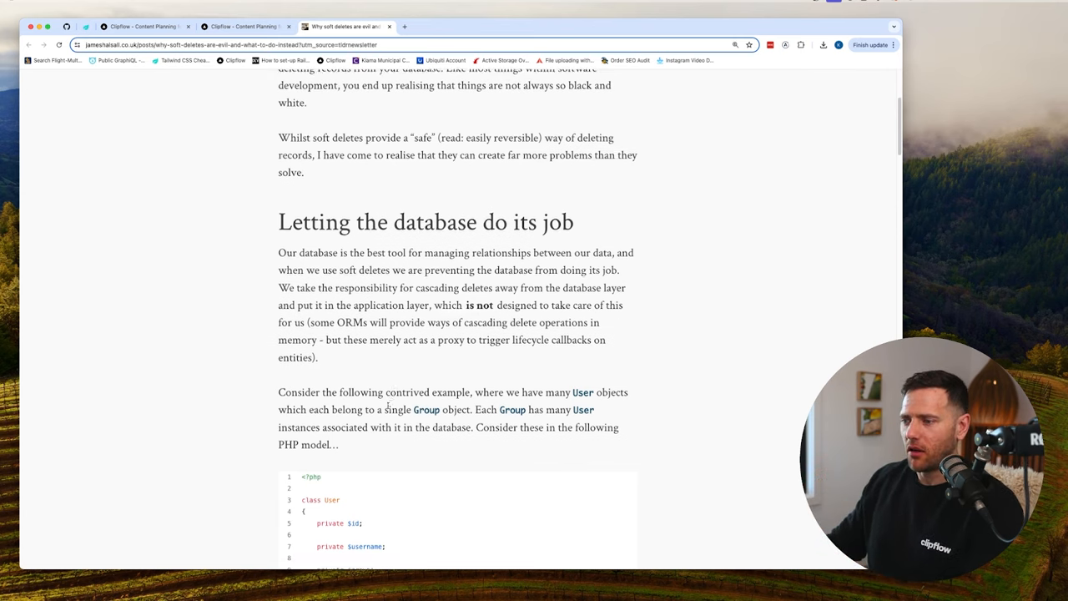
scroll(down, 3)
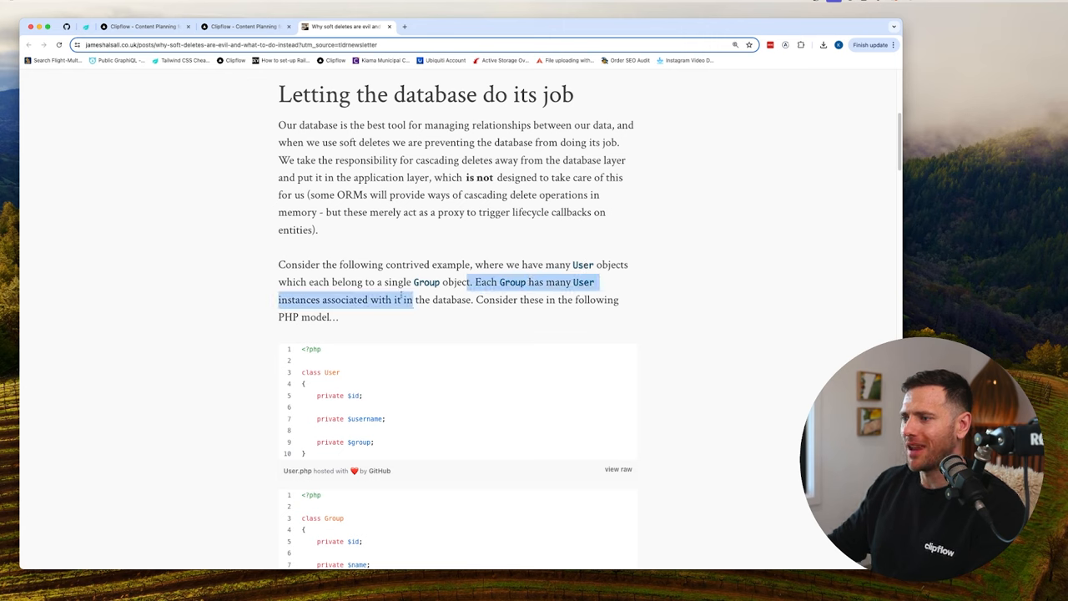
click(441, 319)
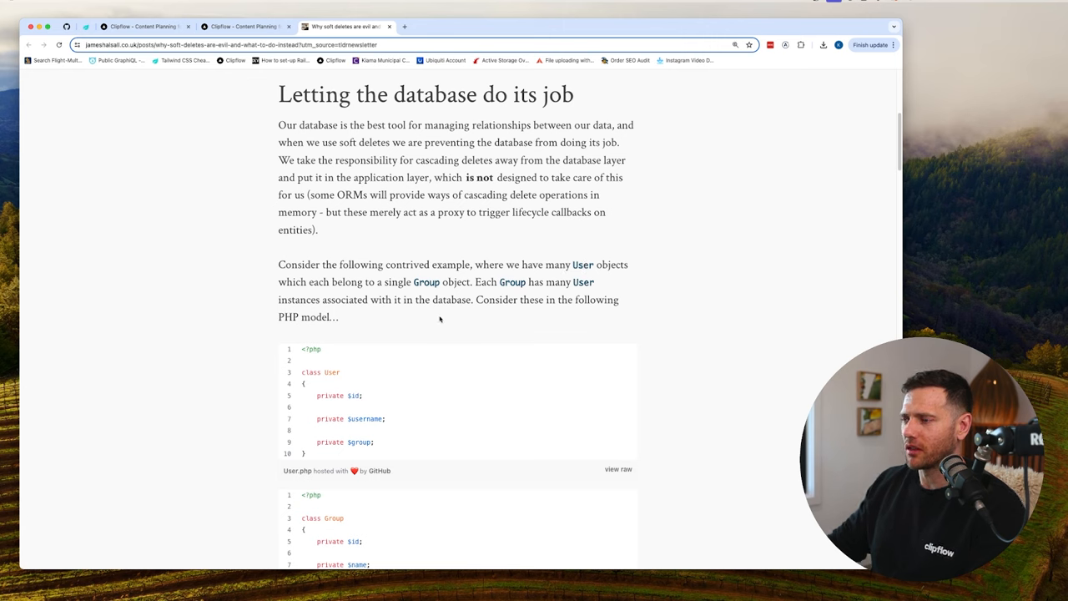
scroll(down, 3)
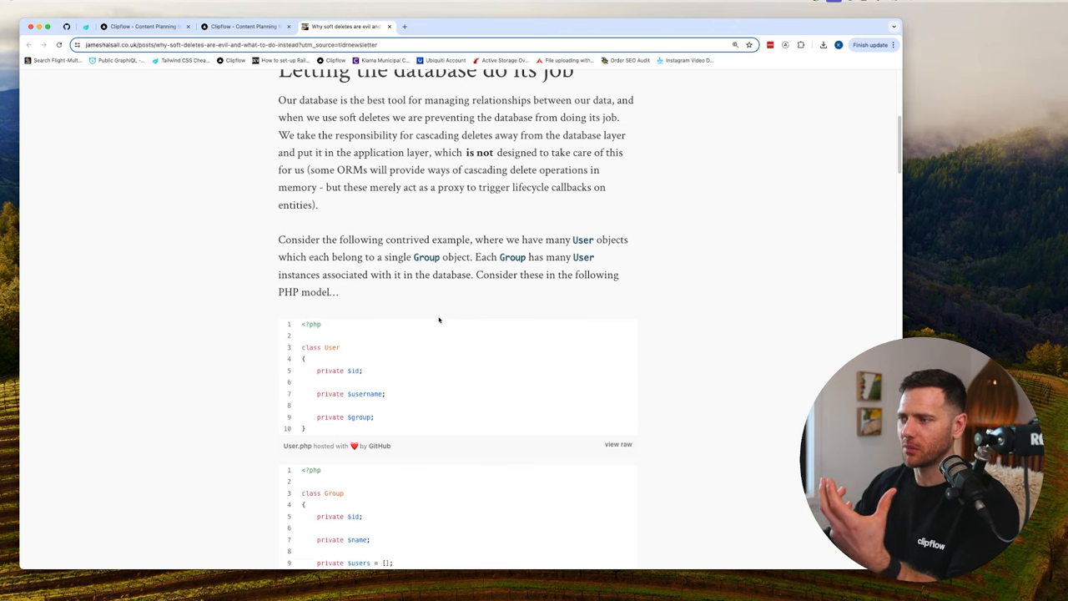
scroll(down, 3)
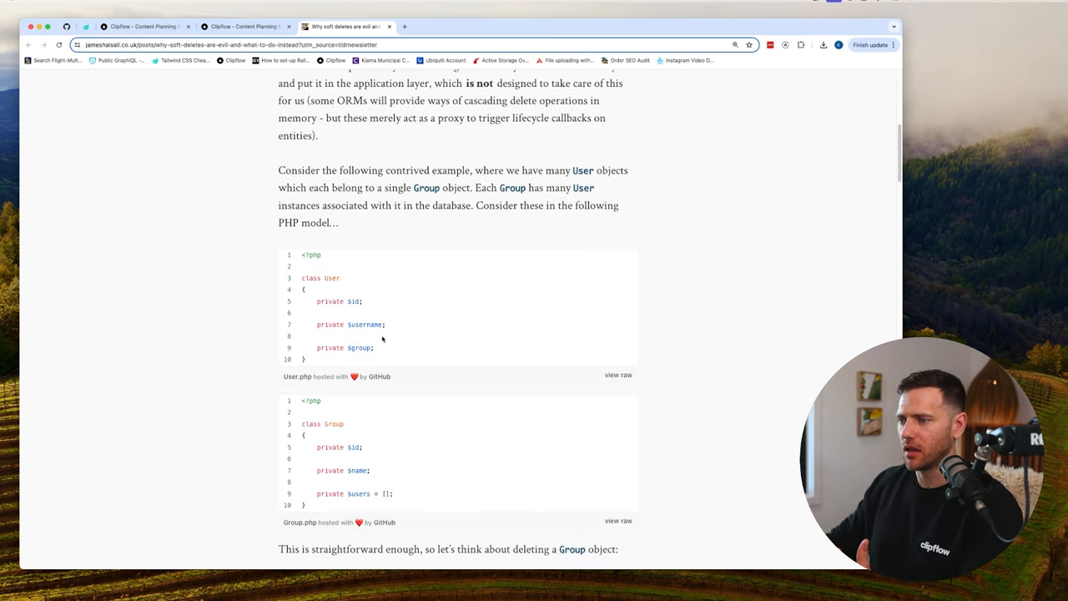
scroll(down, 3)
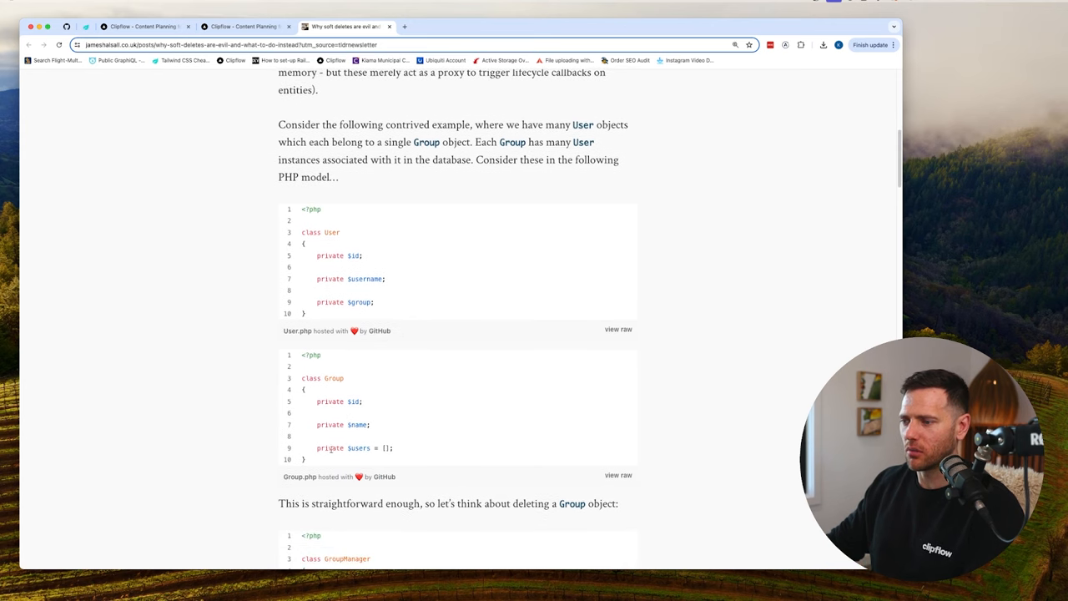
scroll(down, 3)
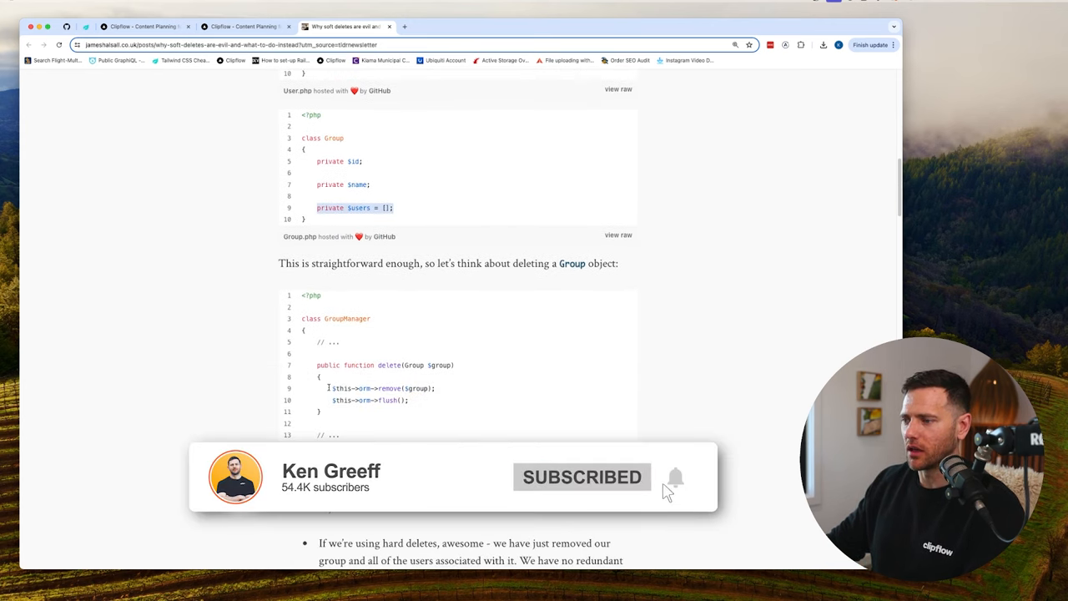
scroll(down, 3)
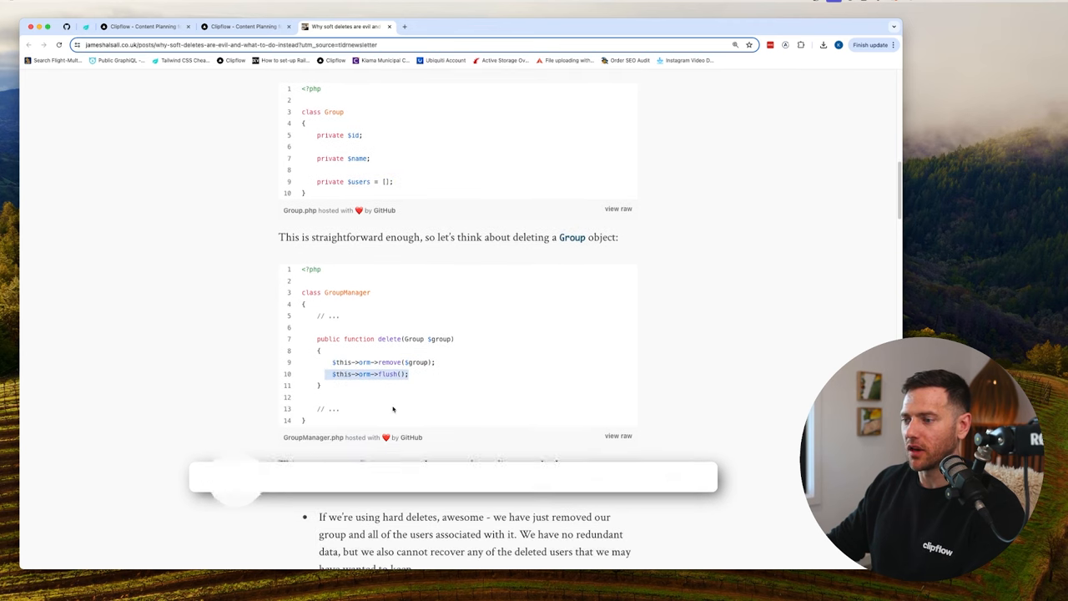
scroll(down, 3)
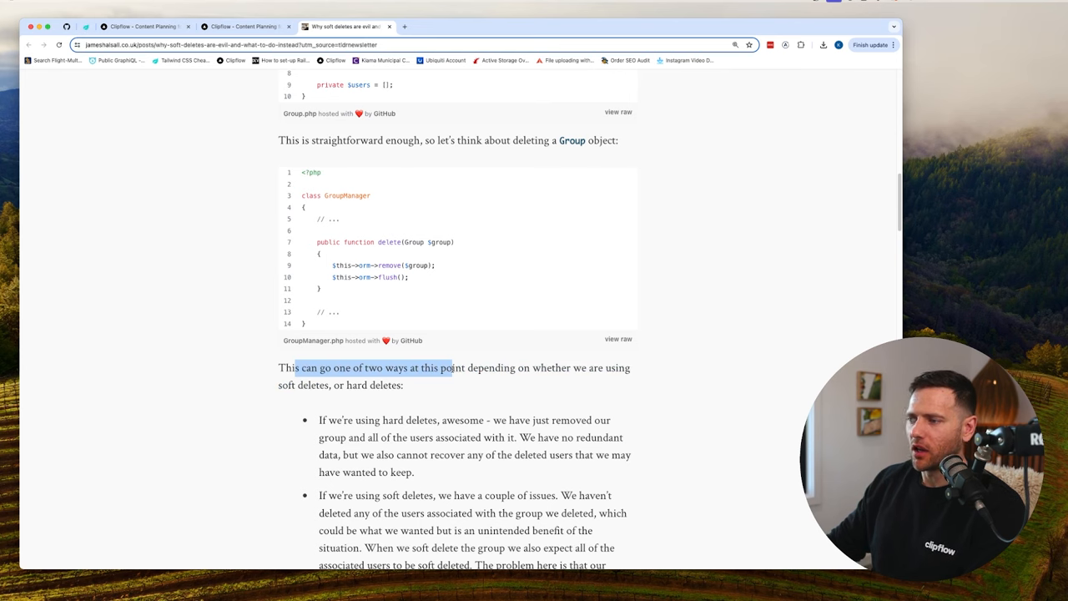
- Scroll through the hard-versus-soft deletes bullet list to the 'What can we do instead?' heading
scroll(down, 3)
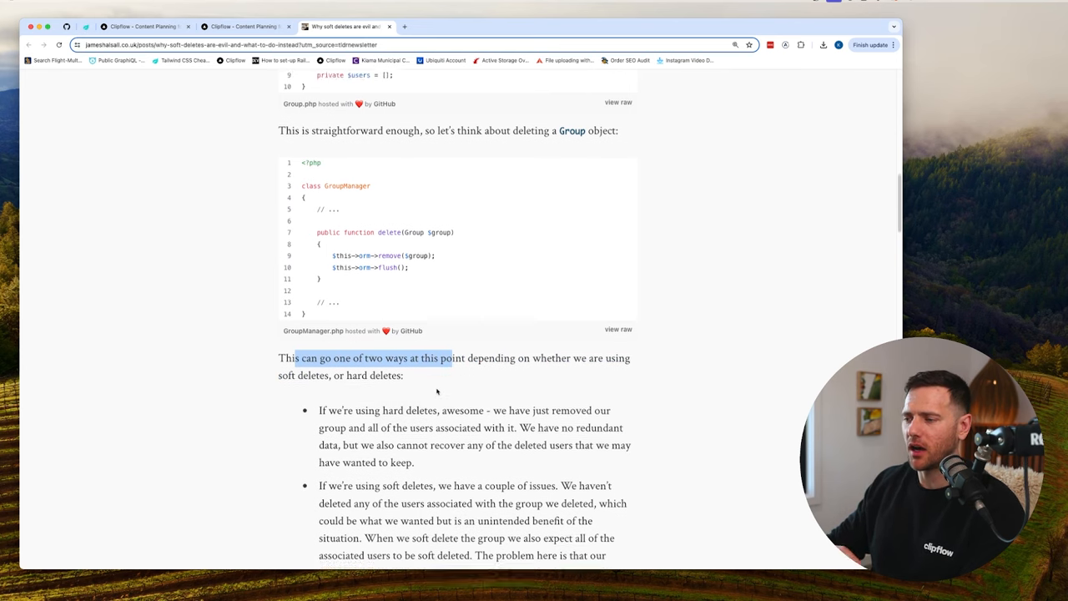
scroll(down, 3)
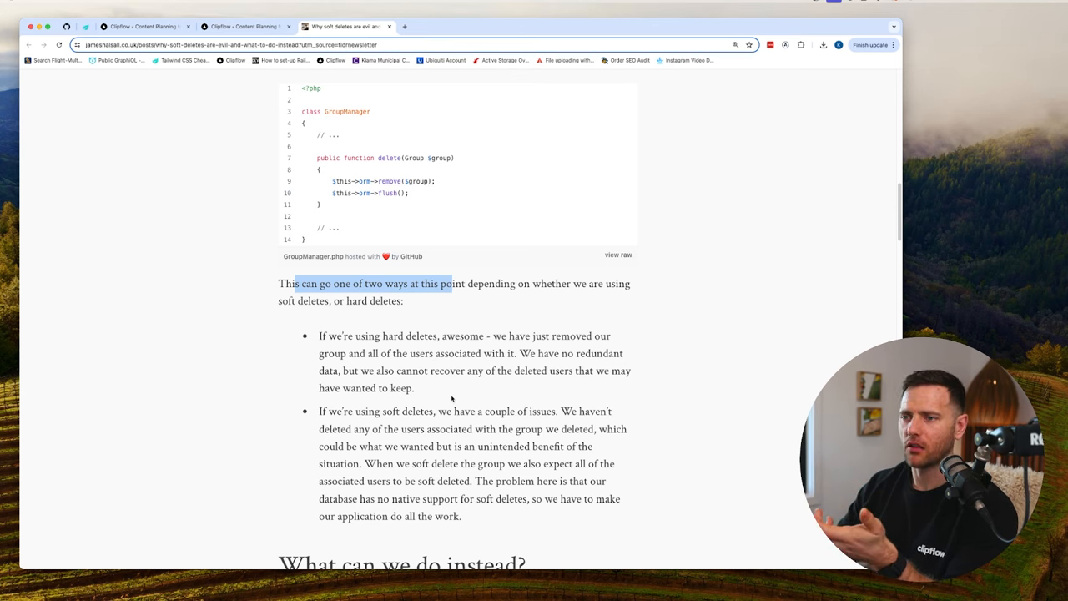
scroll(down, 3)
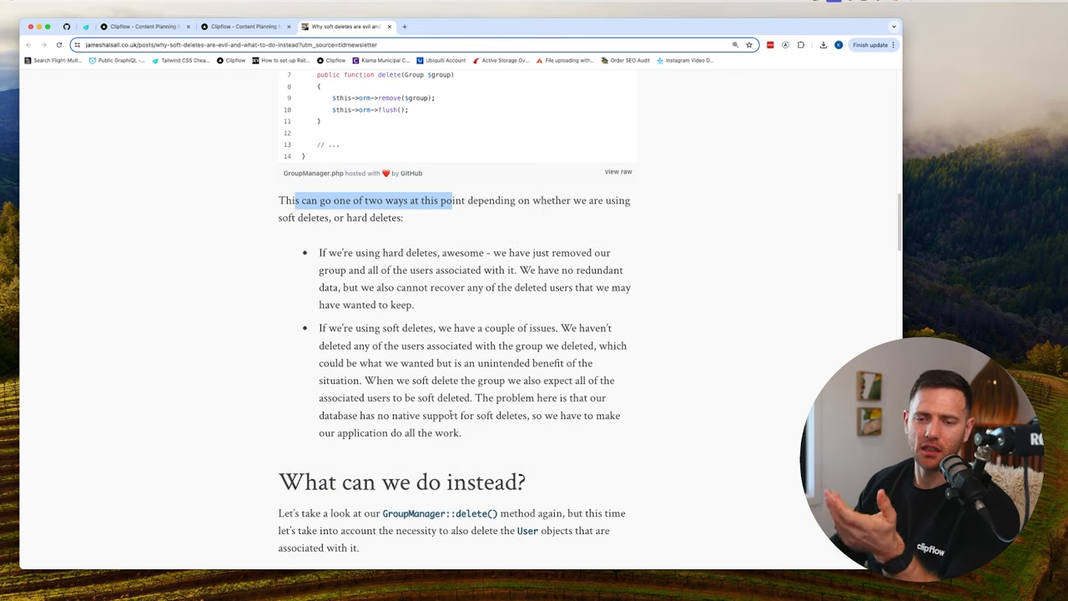
scroll(down, 3)
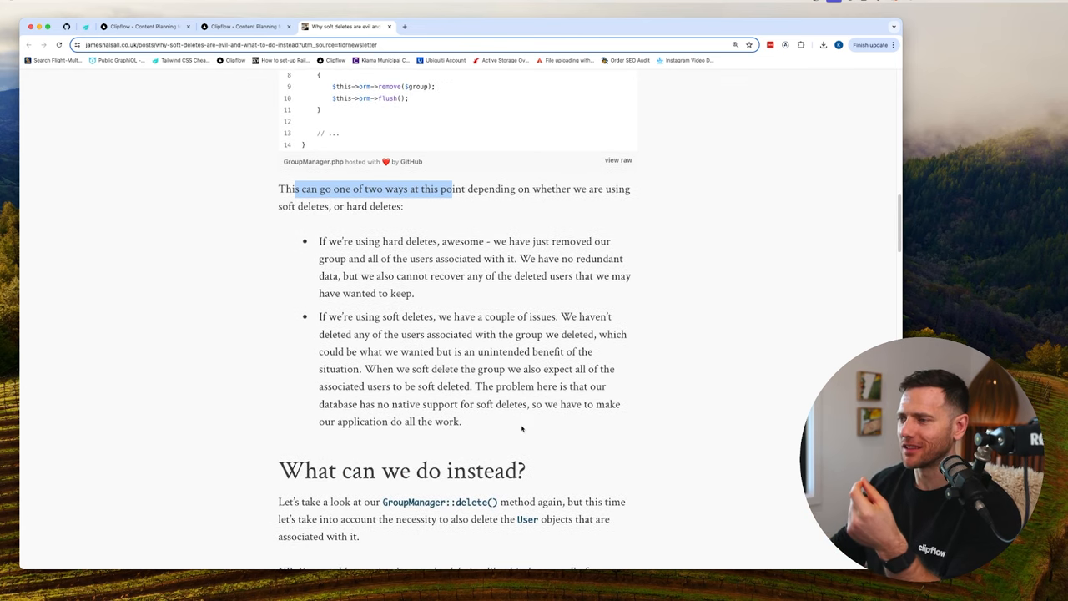
scroll(down, 3)
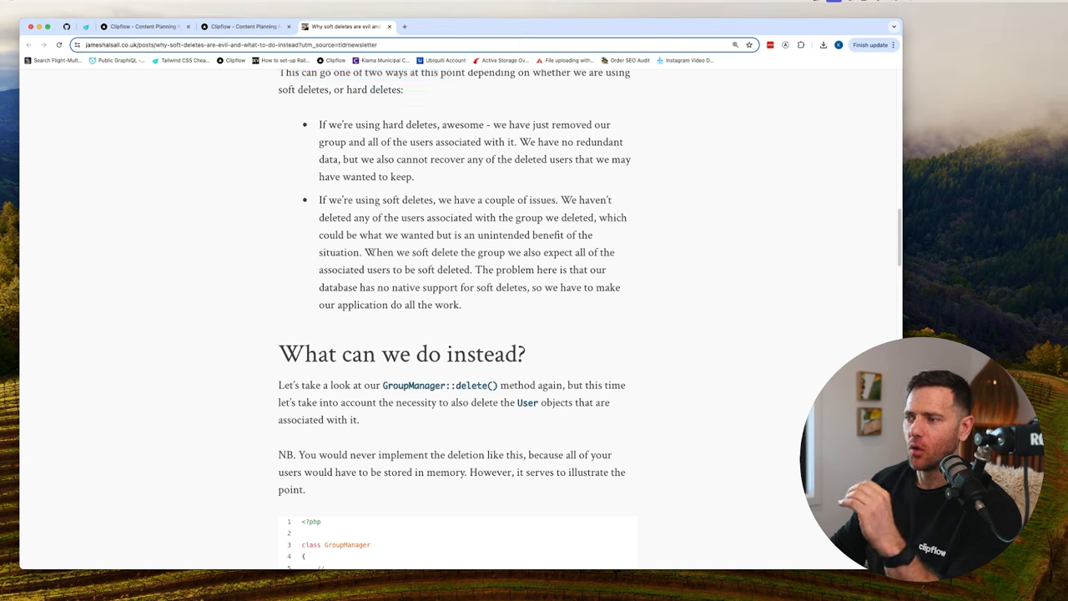
- Highlight the bullet about expecting users to be soft deleted to its end
drag(367, 252, 391, 271)
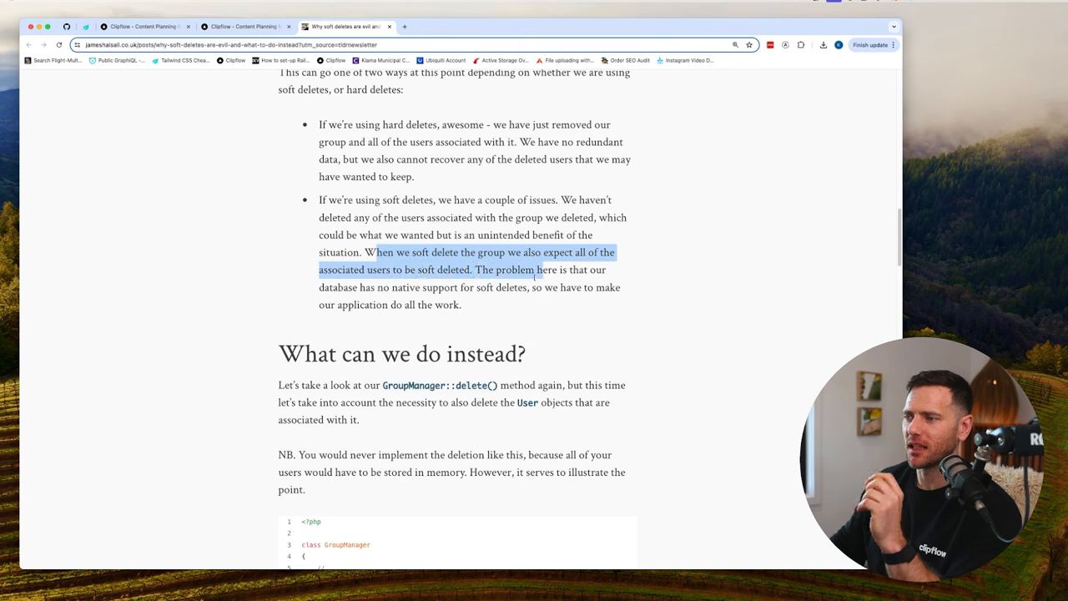
drag(536, 271, 528, 288)
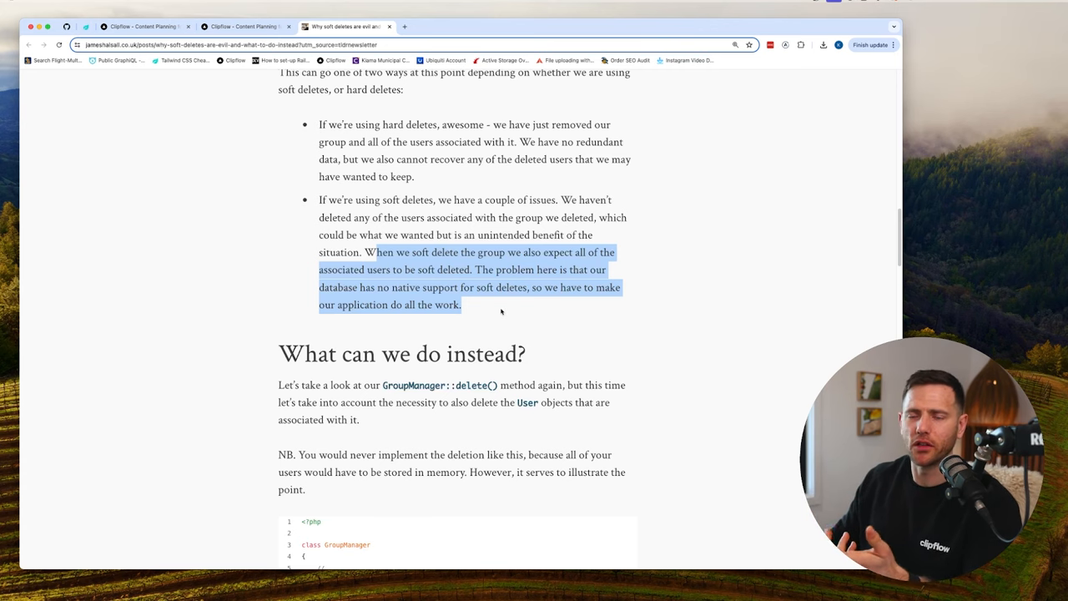
scroll(down, 3)
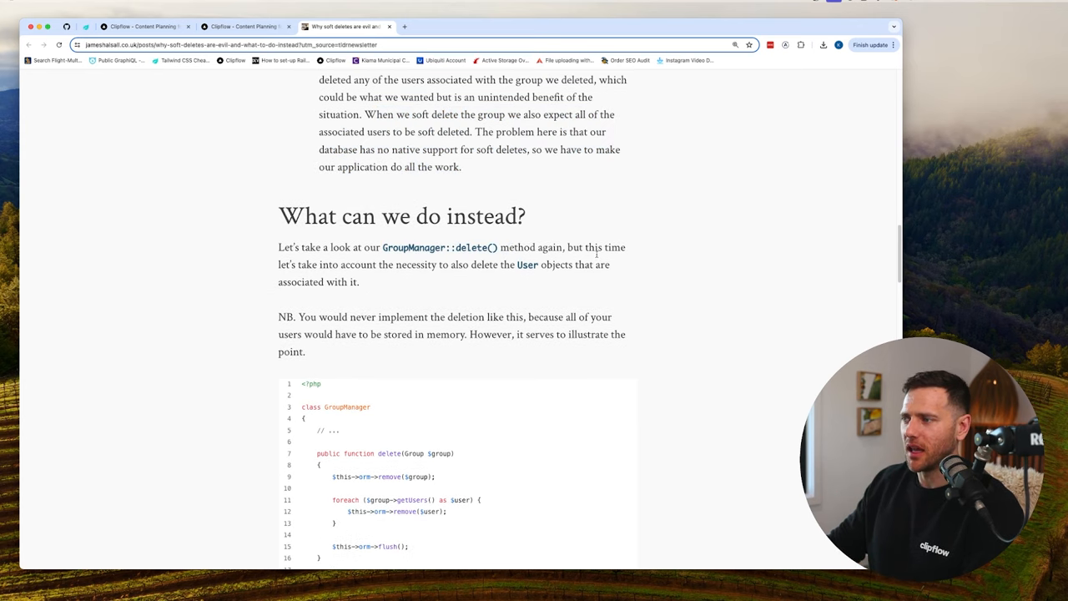
- Highlight the sentence about also deleting User objects, then the whole NB memory-caveat paragraph
drag(279, 264, 483, 264)
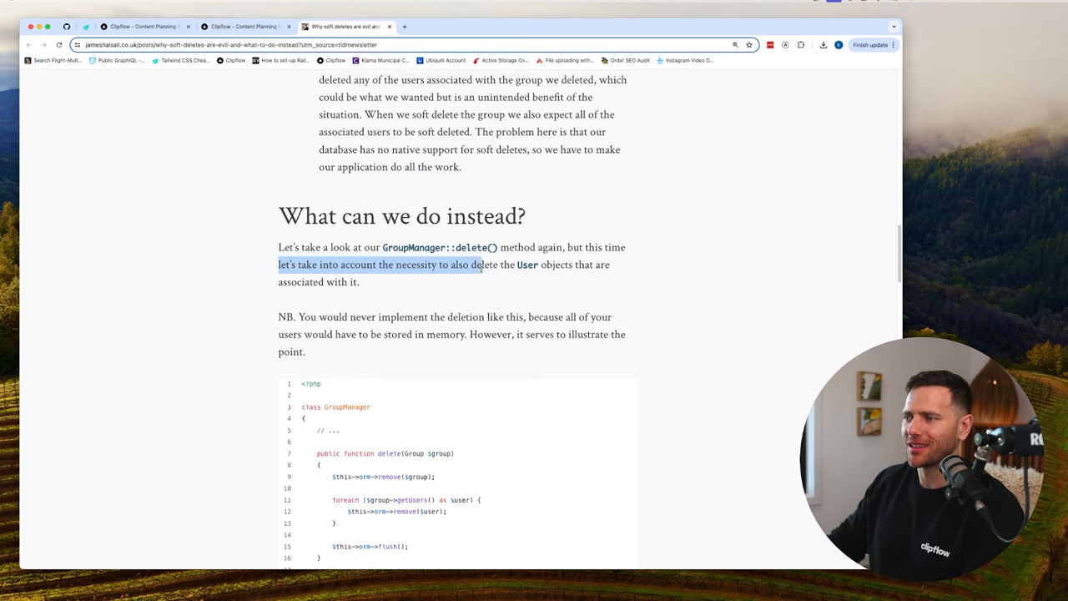
drag(477, 264, 360, 280)
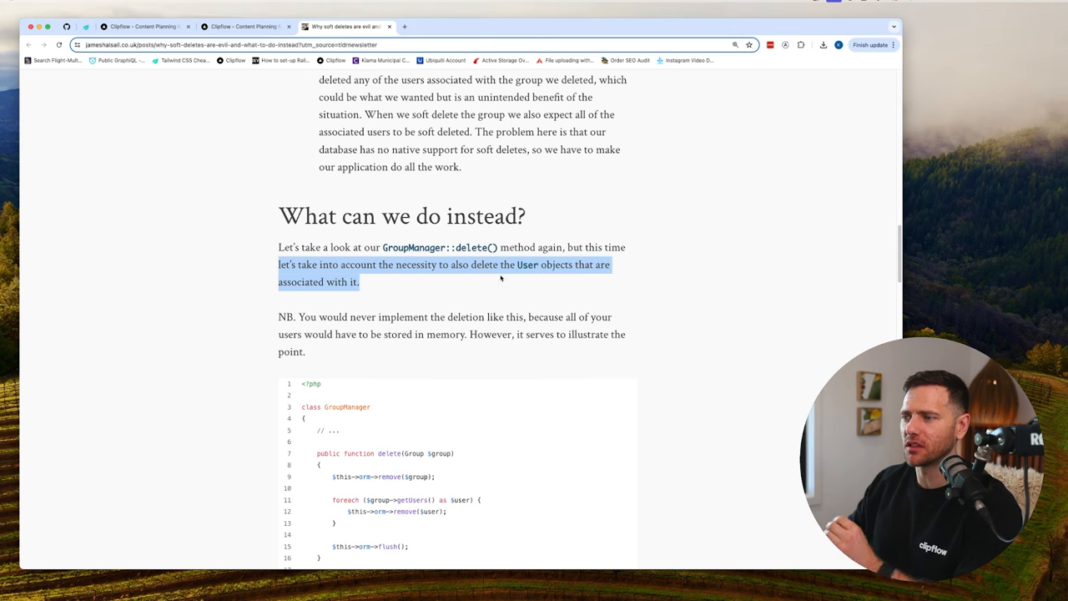
scroll(down, 3)
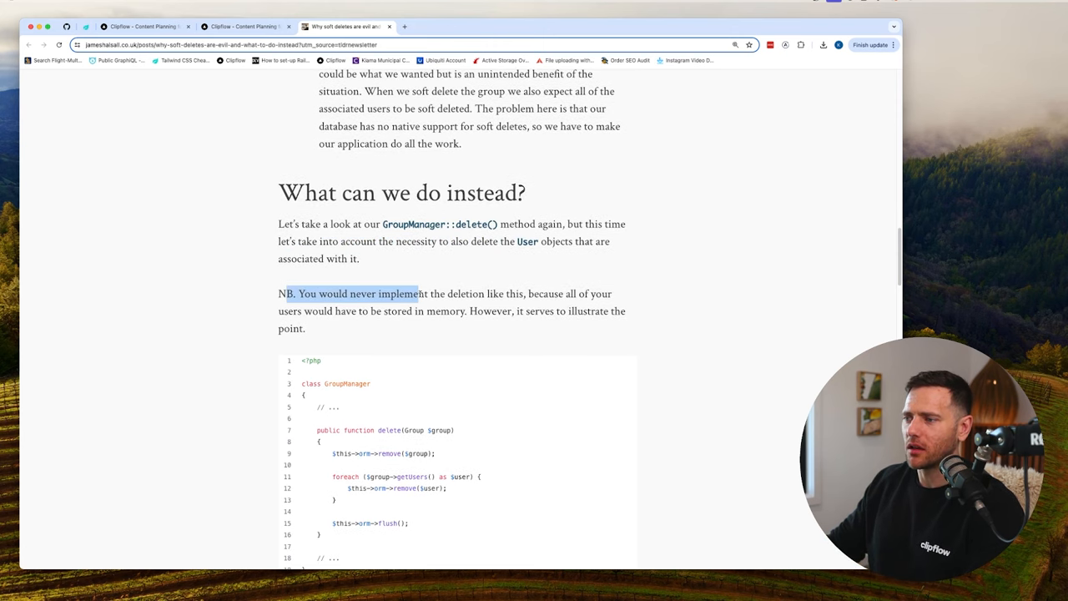
drag(417, 294, 397, 311)
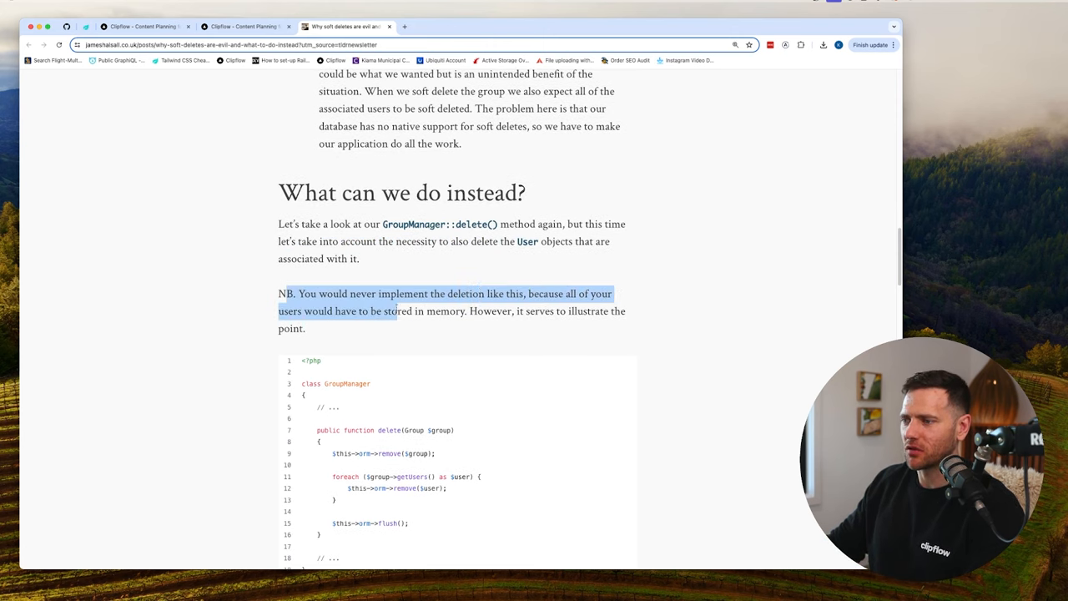
drag(392, 311, 514, 328)
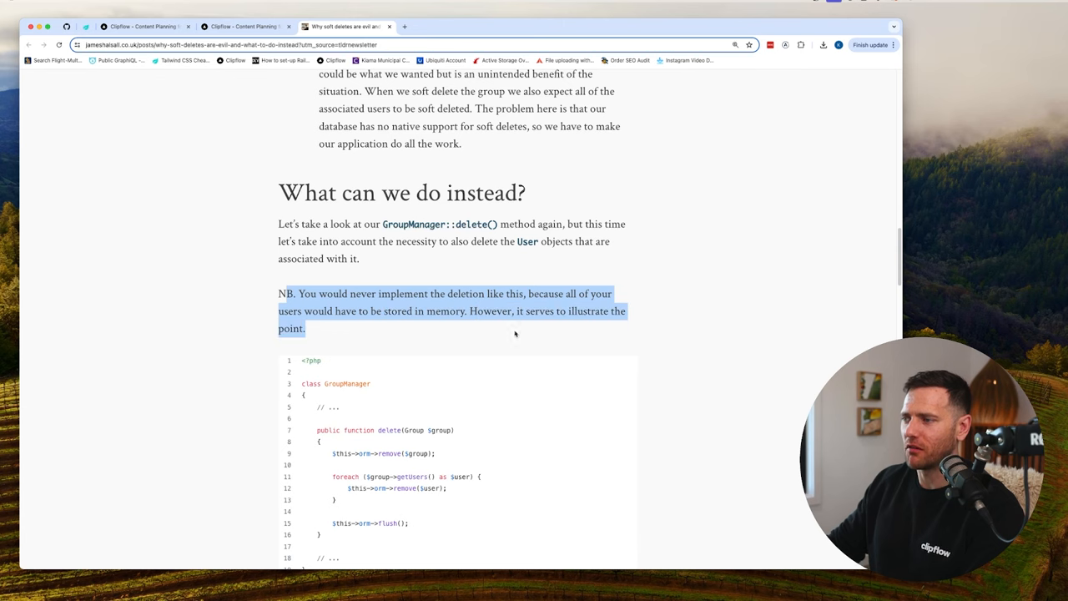
- Highlight the remove($user) line in the first GroupManager gist and the flush() call in the second
scroll(down, 3)
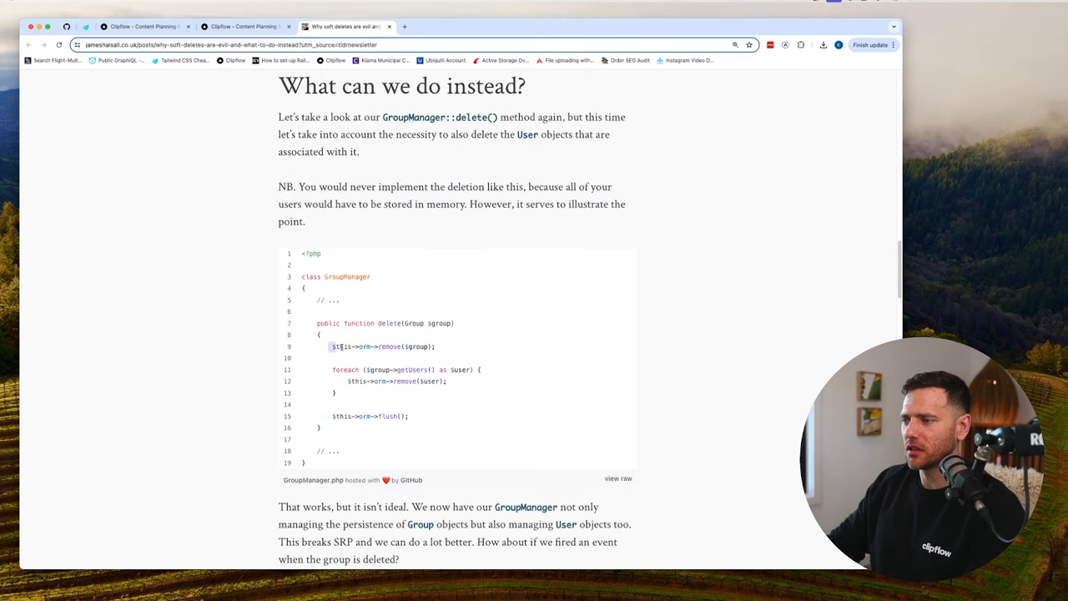
drag(332, 371, 359, 392)
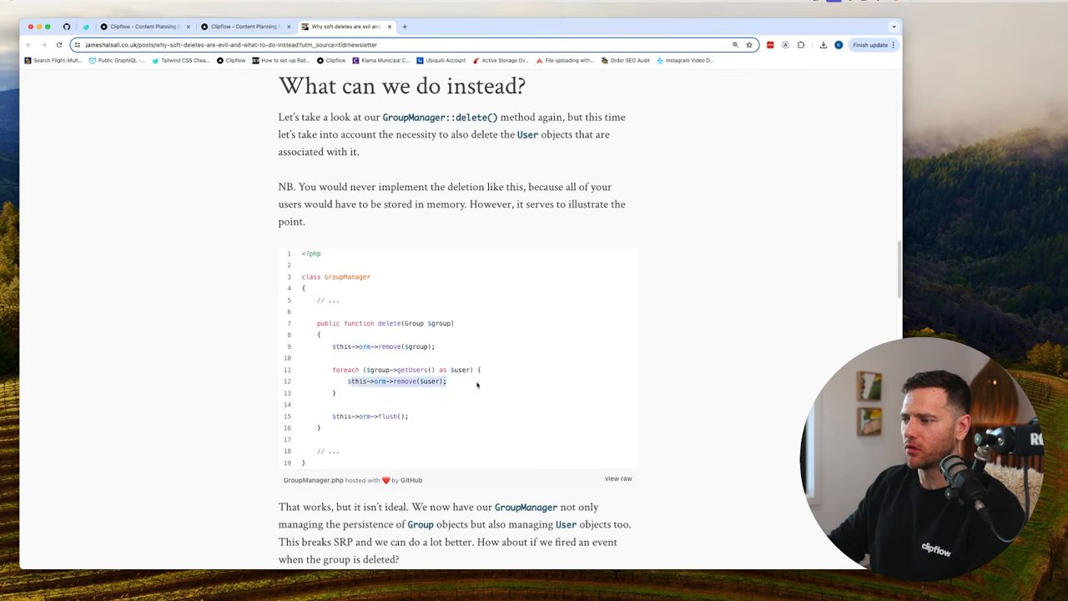
scroll(down, 3)
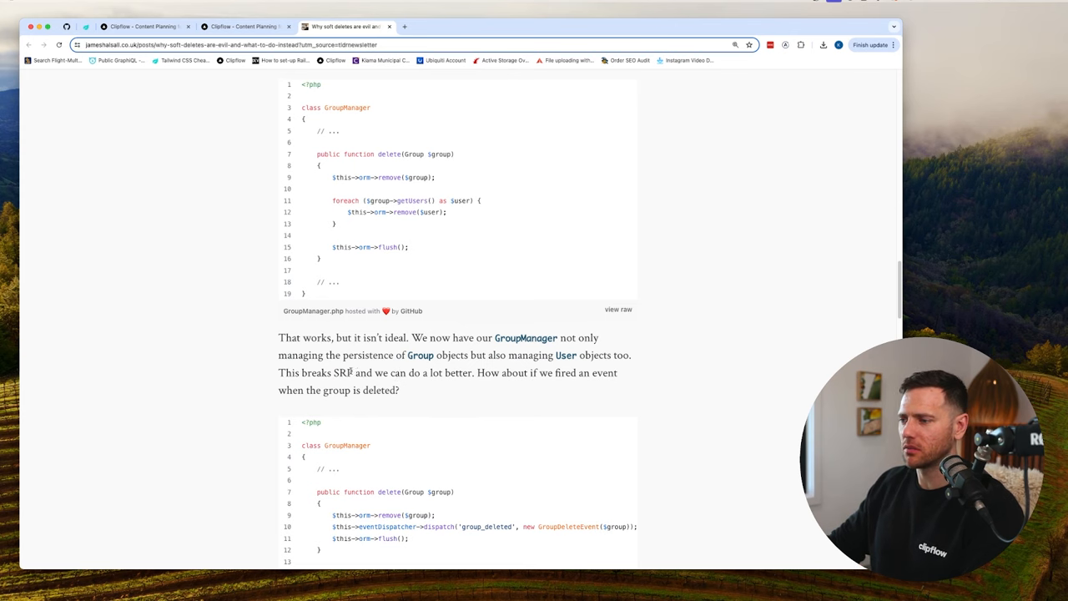
drag(354, 373, 400, 391)
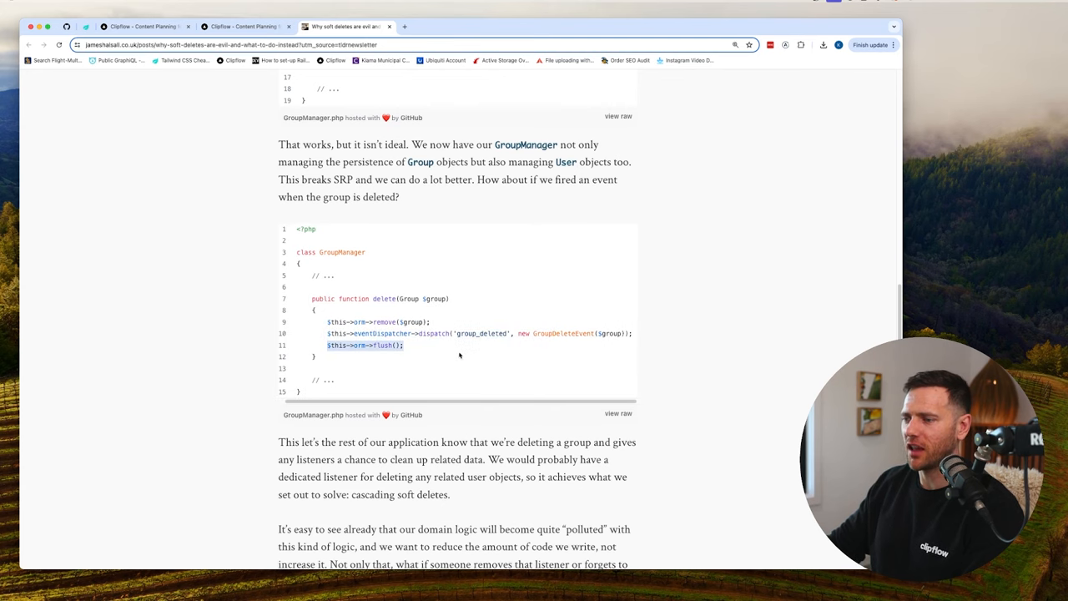
- Highlight the sentence about a dedicated listener for cascading soft deletes
scroll(down, 3)
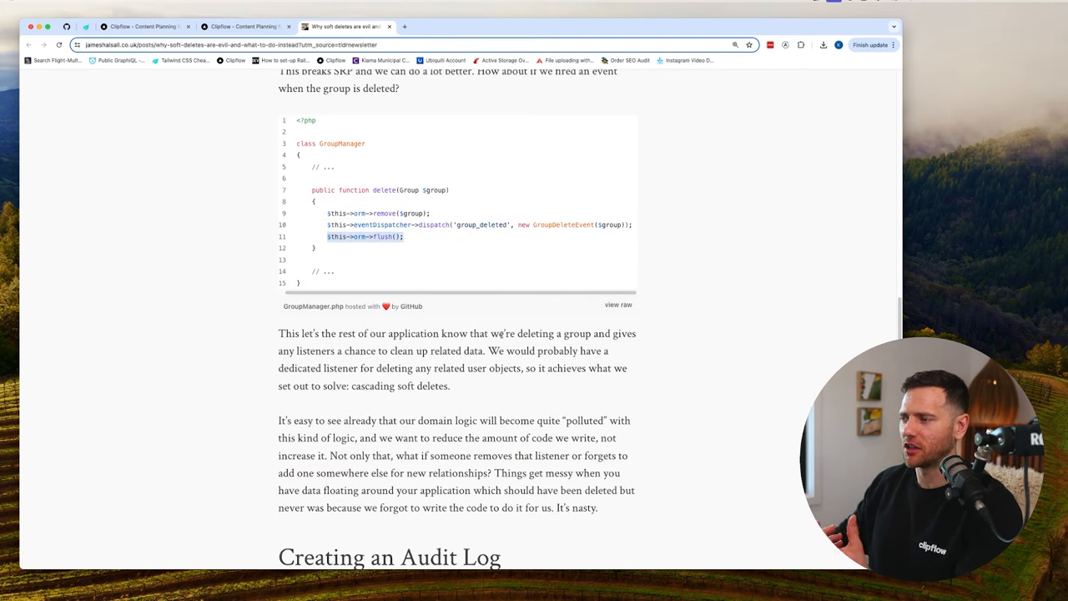
drag(491, 350, 608, 351)
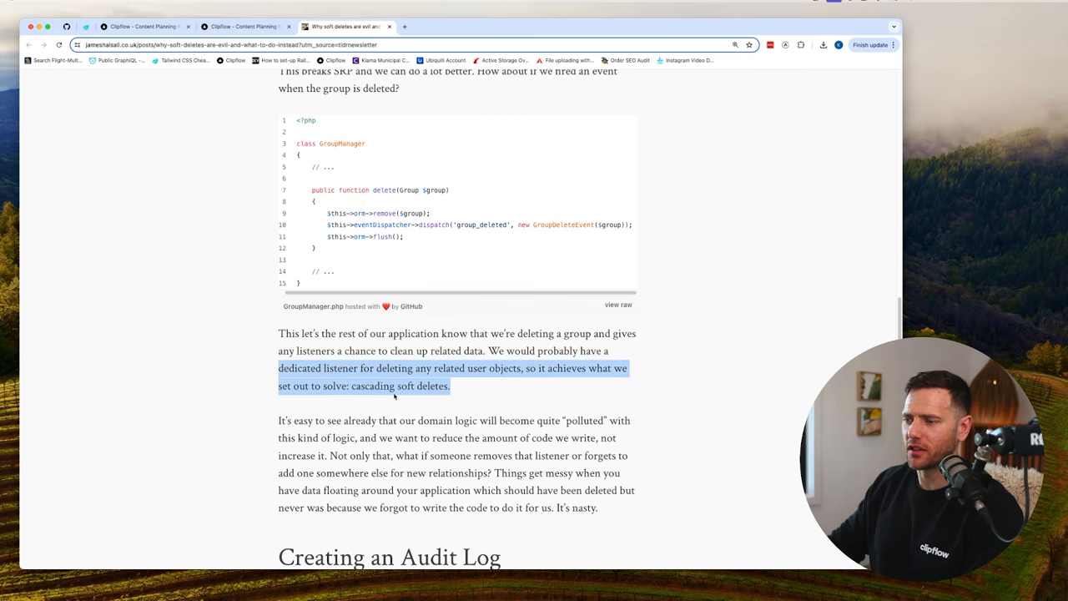
scroll(down, 3)
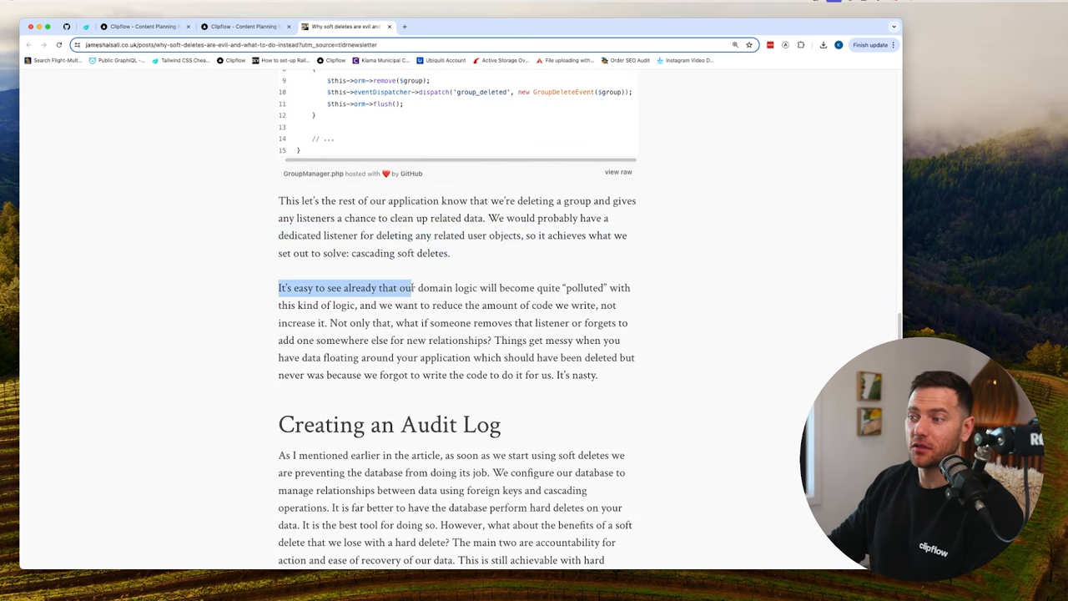
- Highlight the polluted-domain-logic paragraph through 'data floating around', ending with 'It's nasty.'
drag(410, 287, 549, 288)
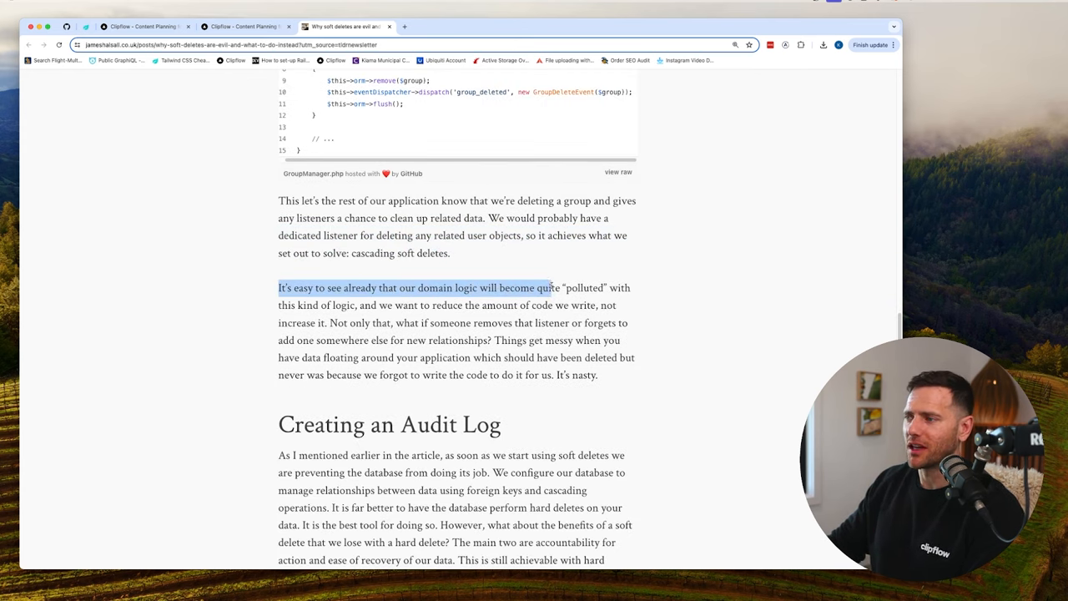
drag(547, 287, 374, 304)
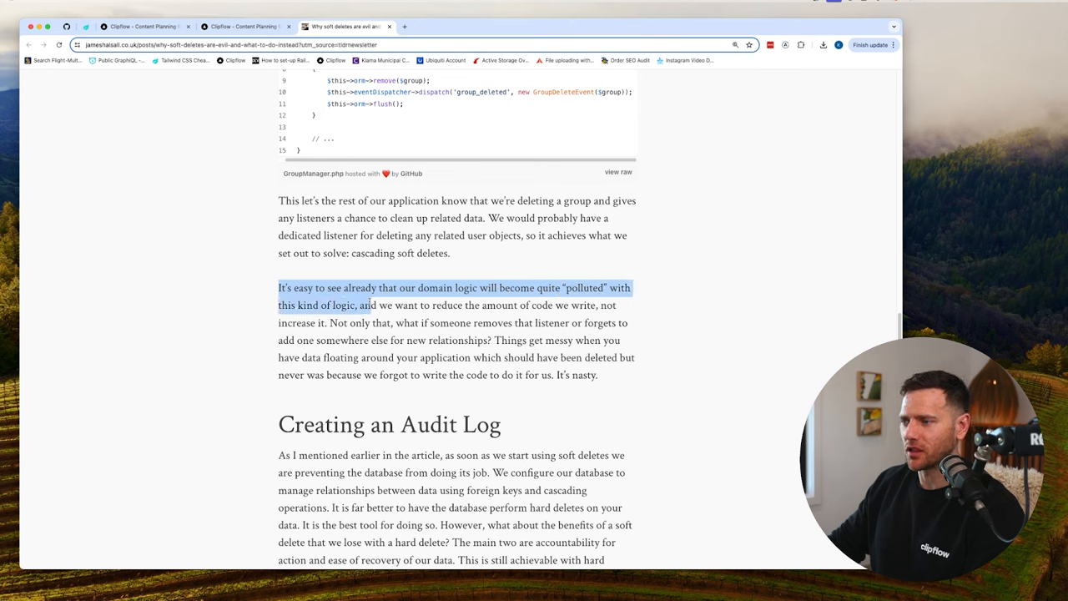
drag(371, 304, 342, 324)
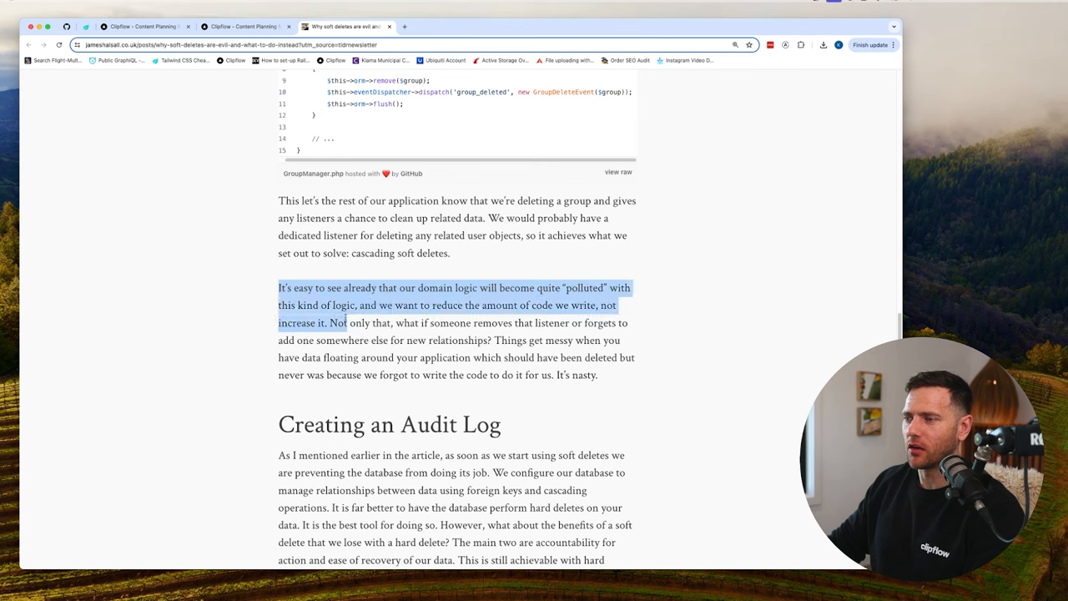
drag(342, 324, 509, 324)
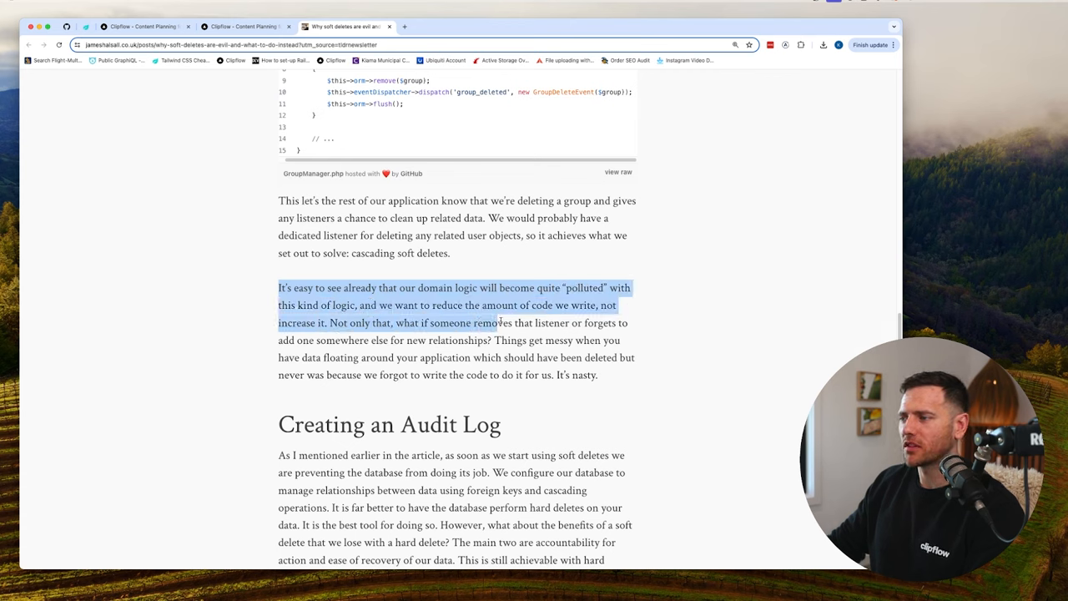
drag(484, 324, 349, 340)
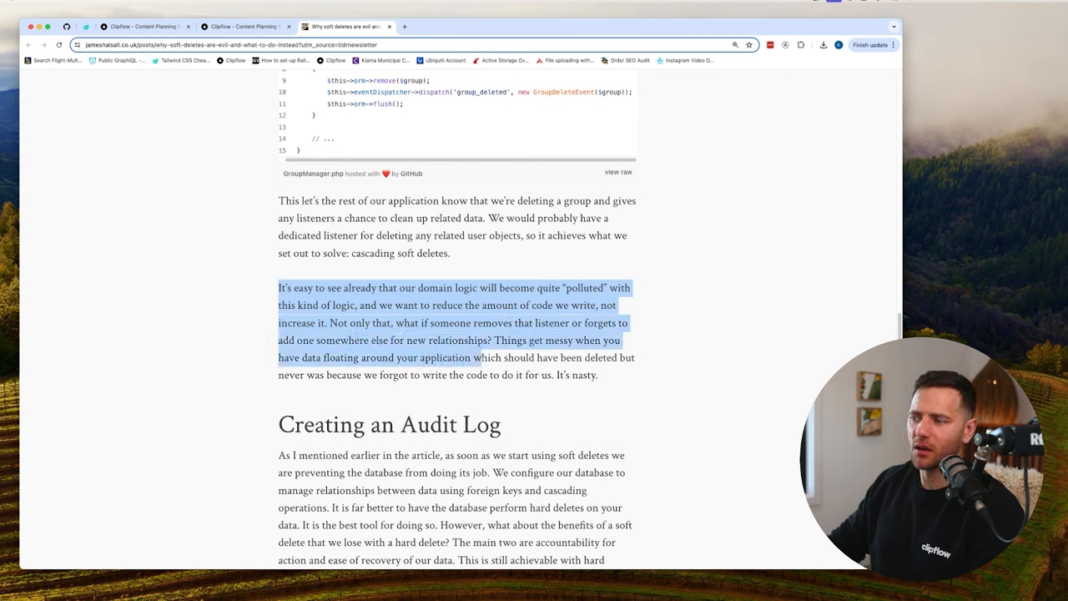
drag(478, 357, 364, 374)
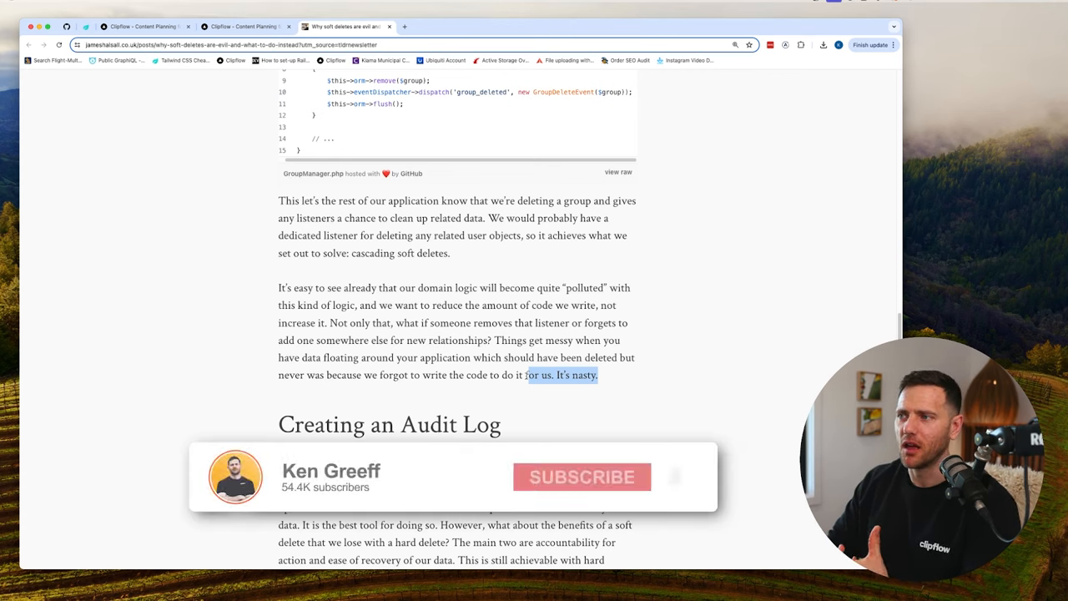
click(581, 478)
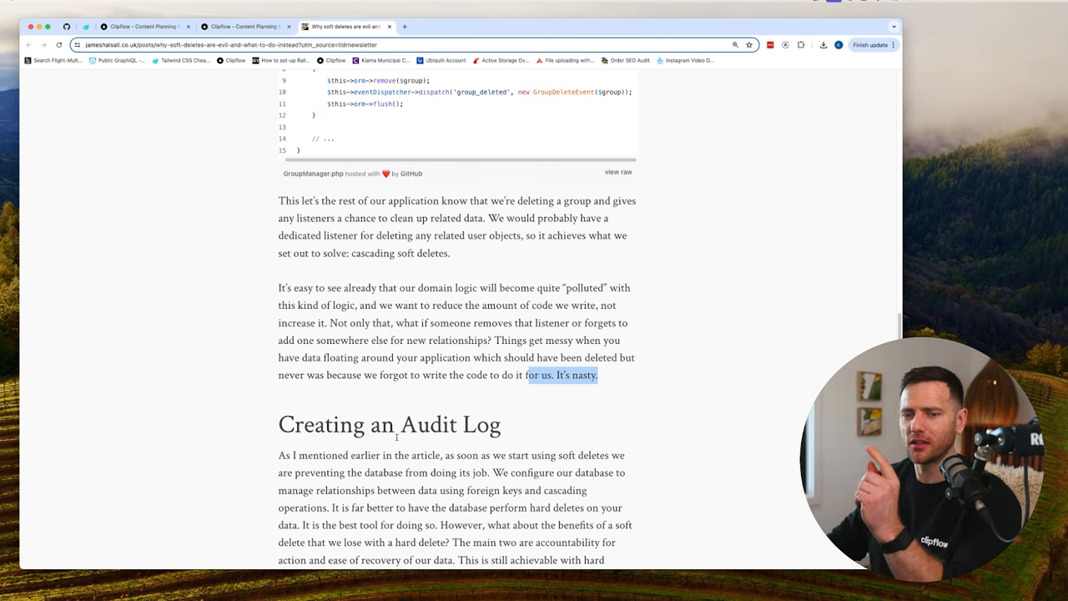
- Highlight the audit-log section's opening clause, the hard-deletes sentence and the soft-delete benefits question
scroll(down, 3)
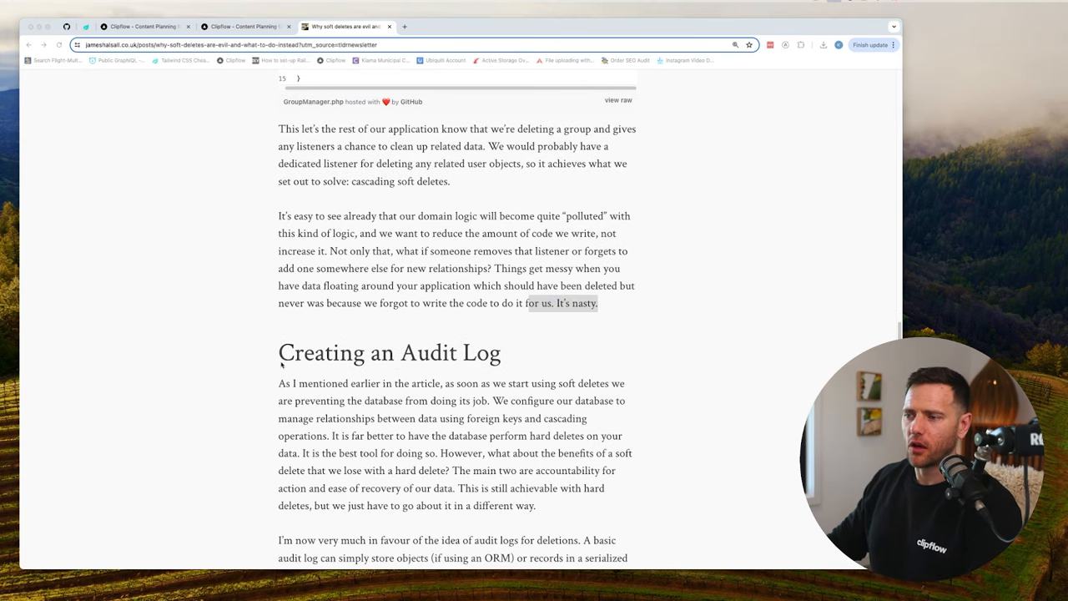
scroll(down, 3)
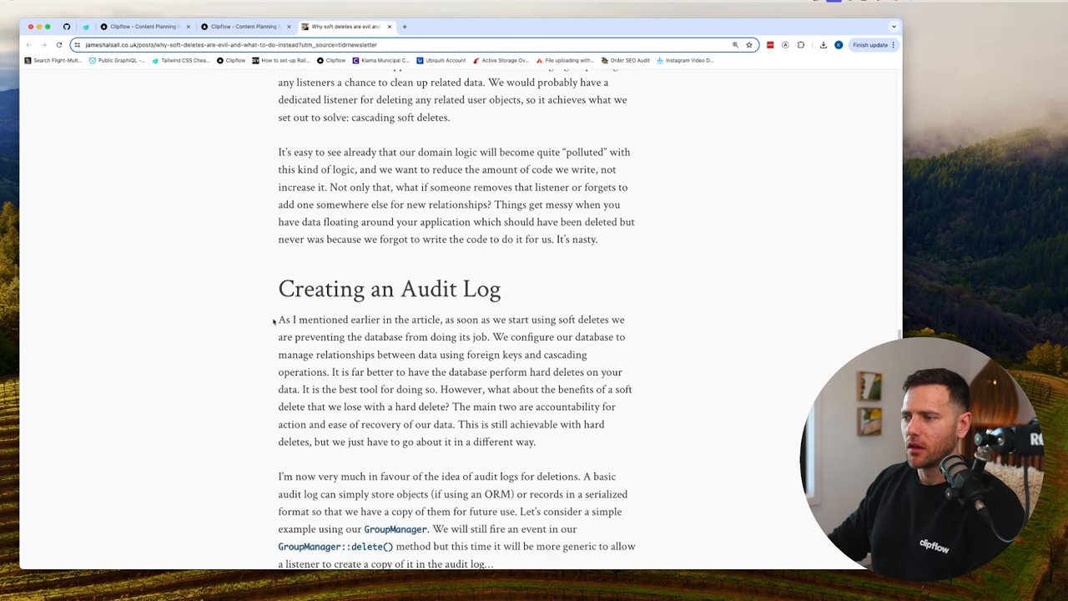
drag(279, 320, 442, 320)
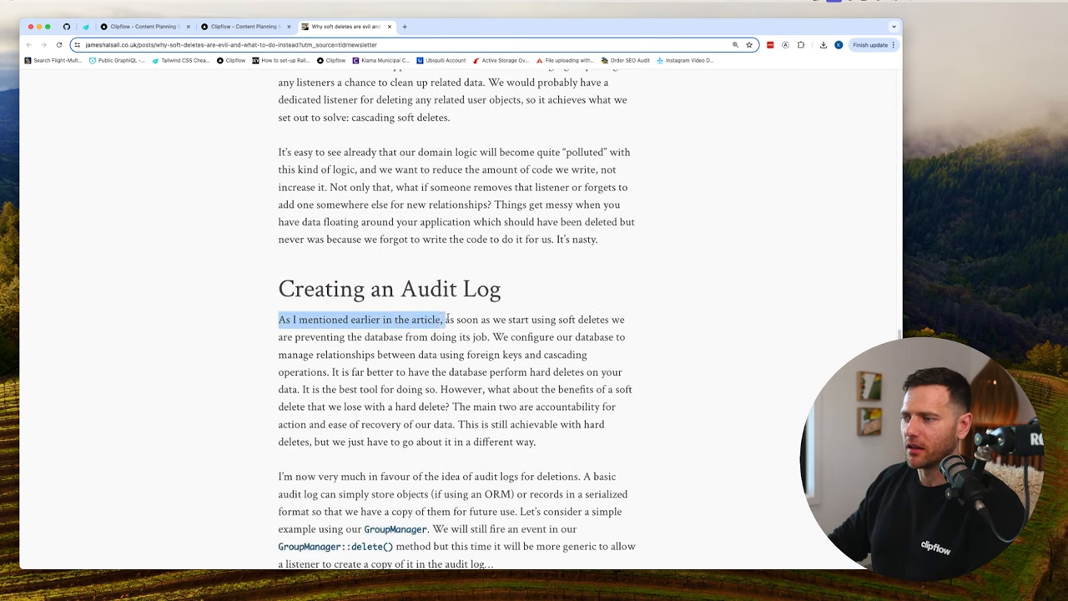
drag(446, 321, 374, 338)
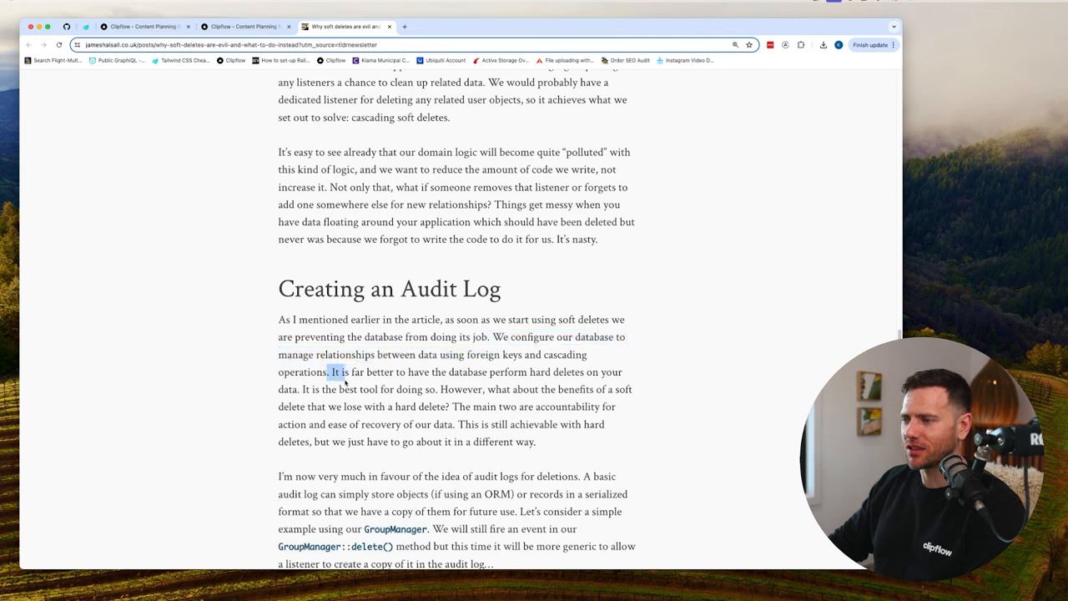
drag(331, 372, 425, 389)
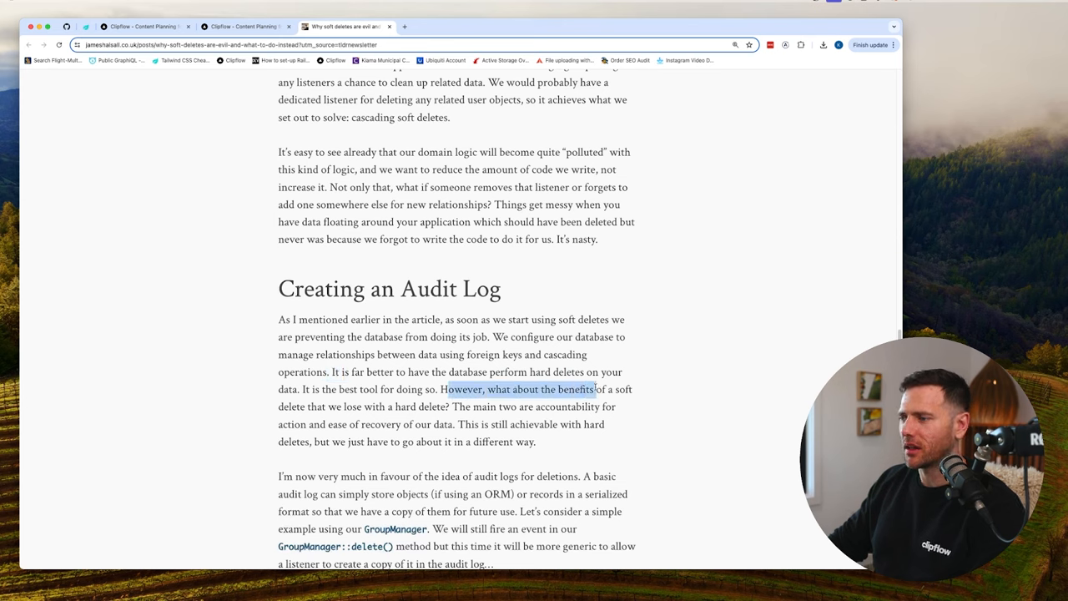
drag(596, 389, 444, 407)
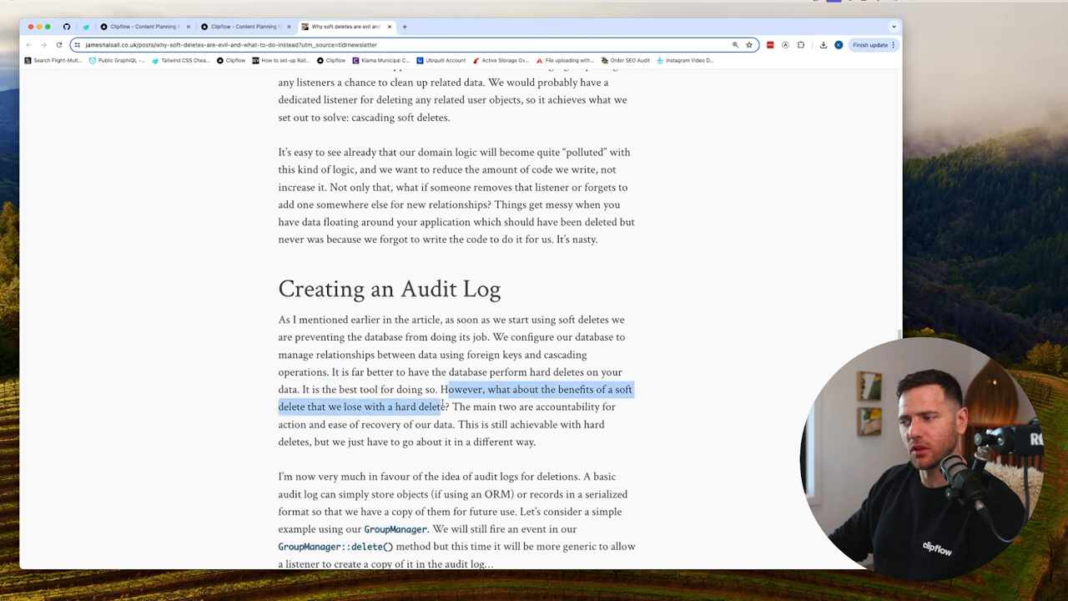
- Highlight the ease-of-recovery phrases, the case for audit logs, how a basic log stores objects, and the GroupManager::delete() event
scroll(down, 3)
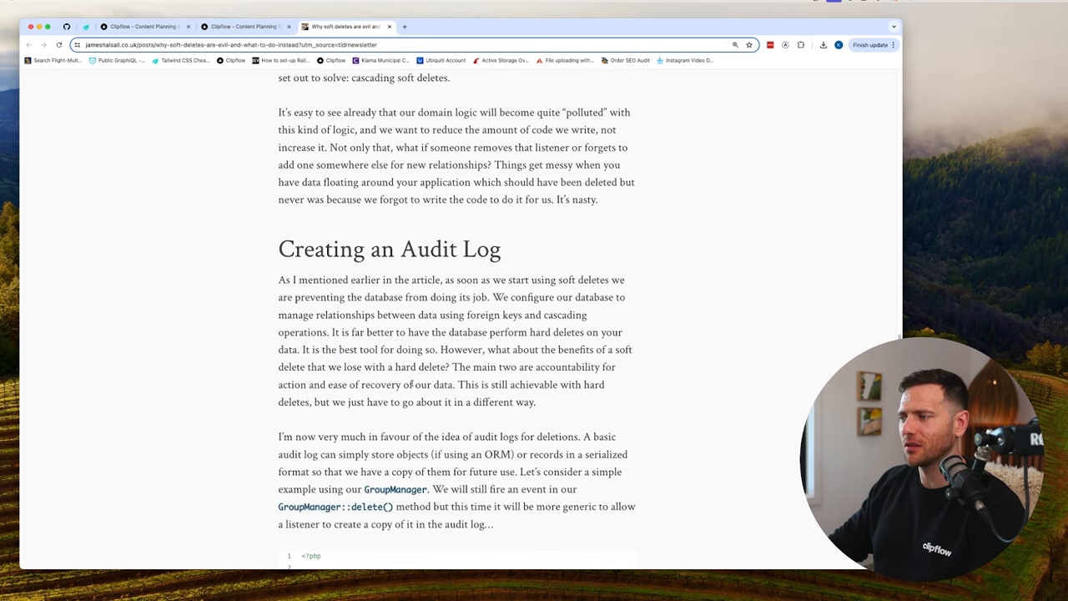
drag(277, 384, 430, 384)
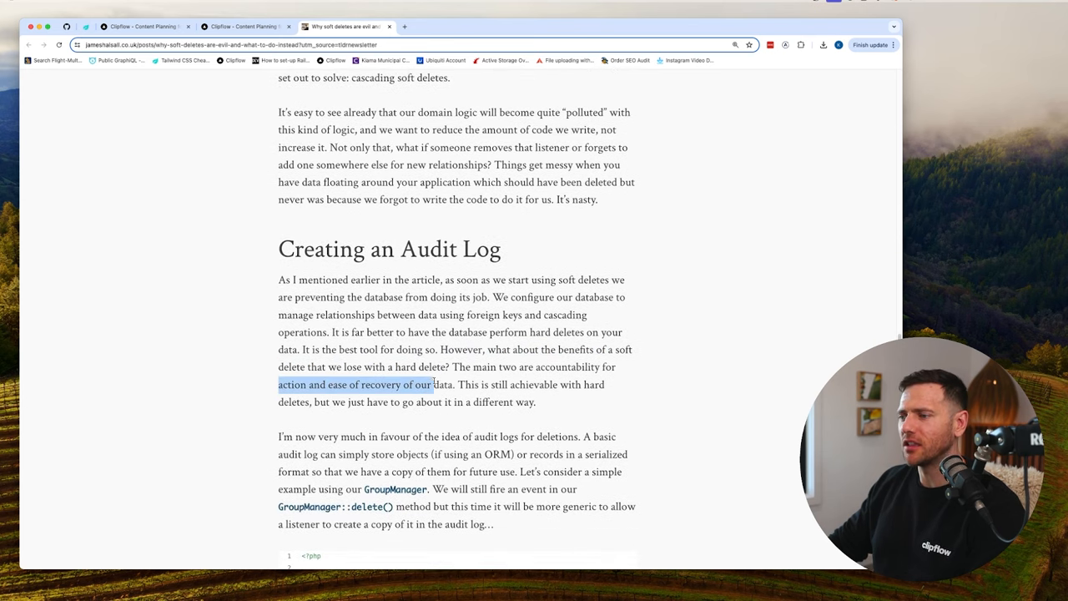
drag(457, 384, 528, 384)
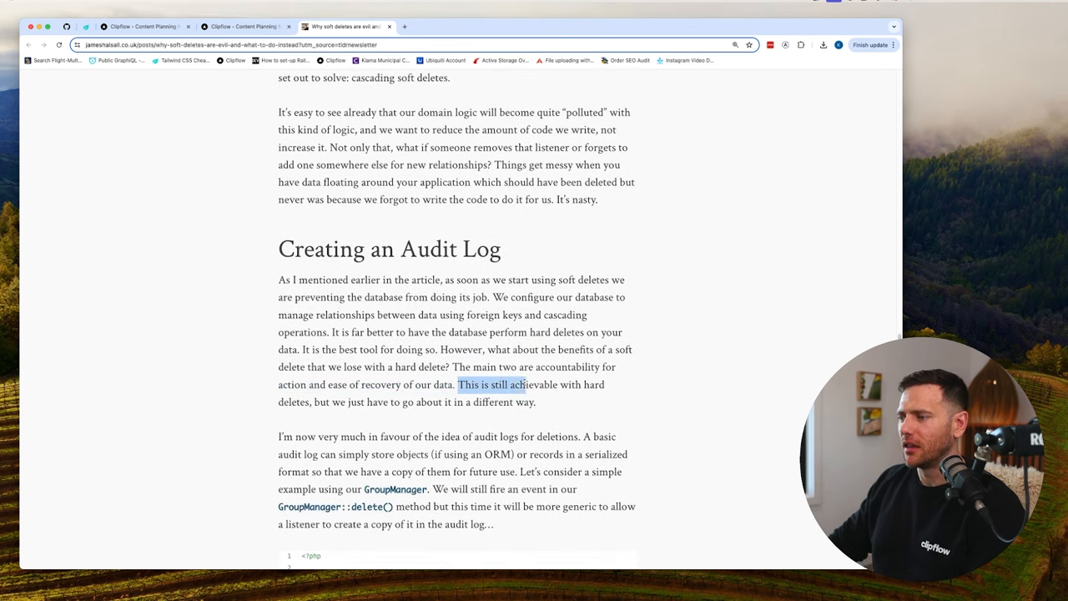
drag(528, 384, 535, 401)
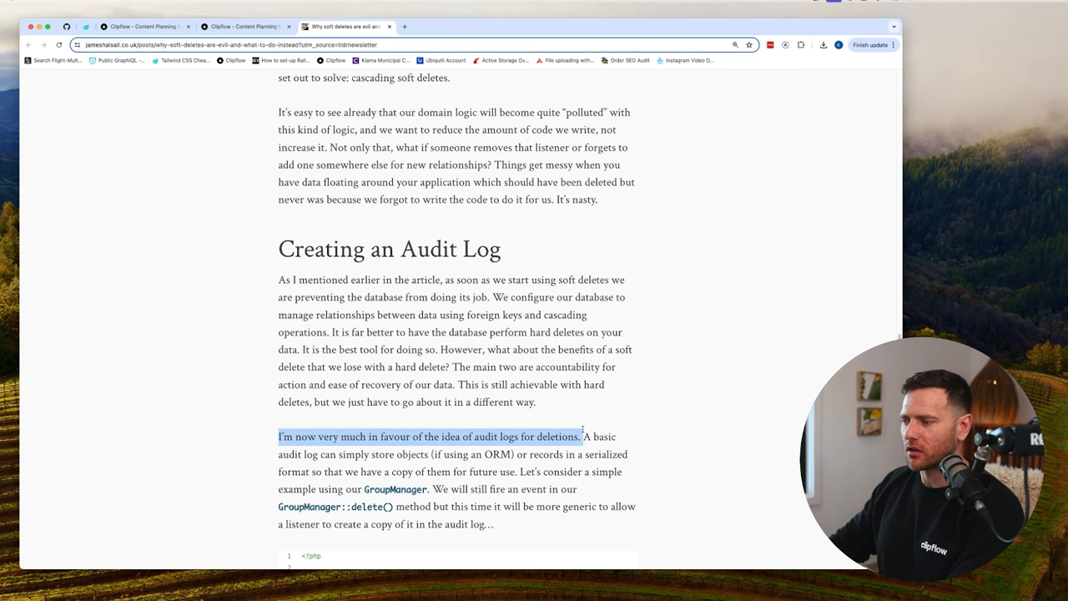
scroll(down, 3)
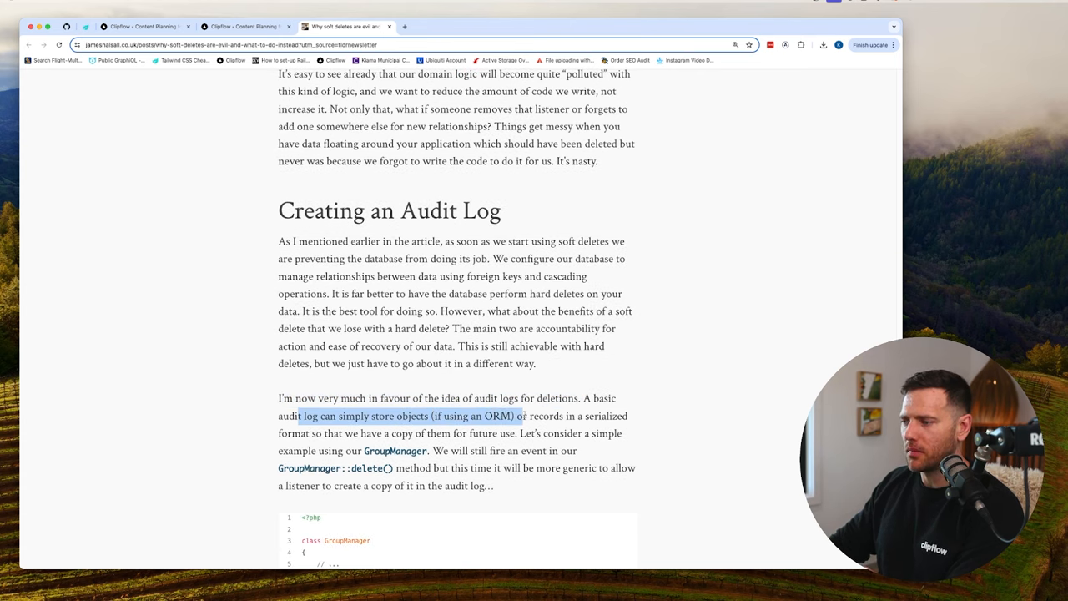
drag(522, 416, 406, 434)
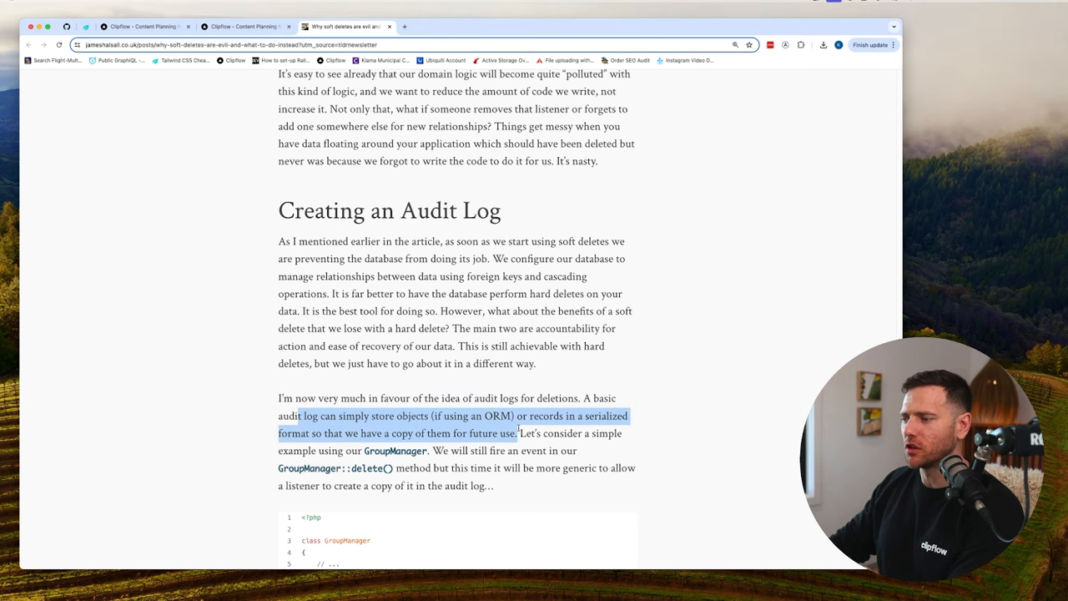
scroll(down, 3)
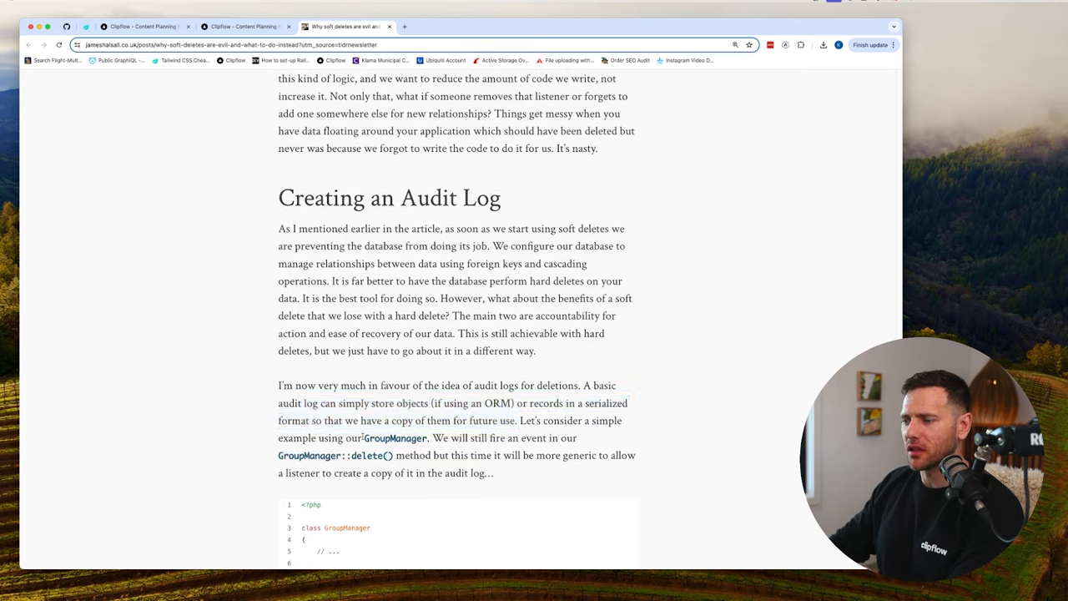
drag(434, 438, 340, 454)
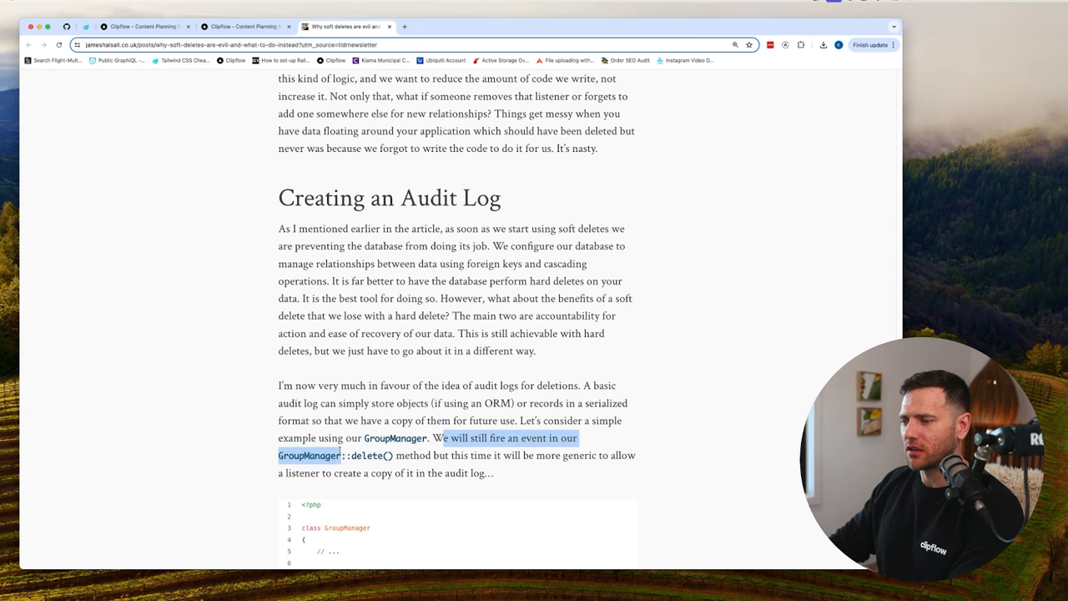
scroll(down, 3)
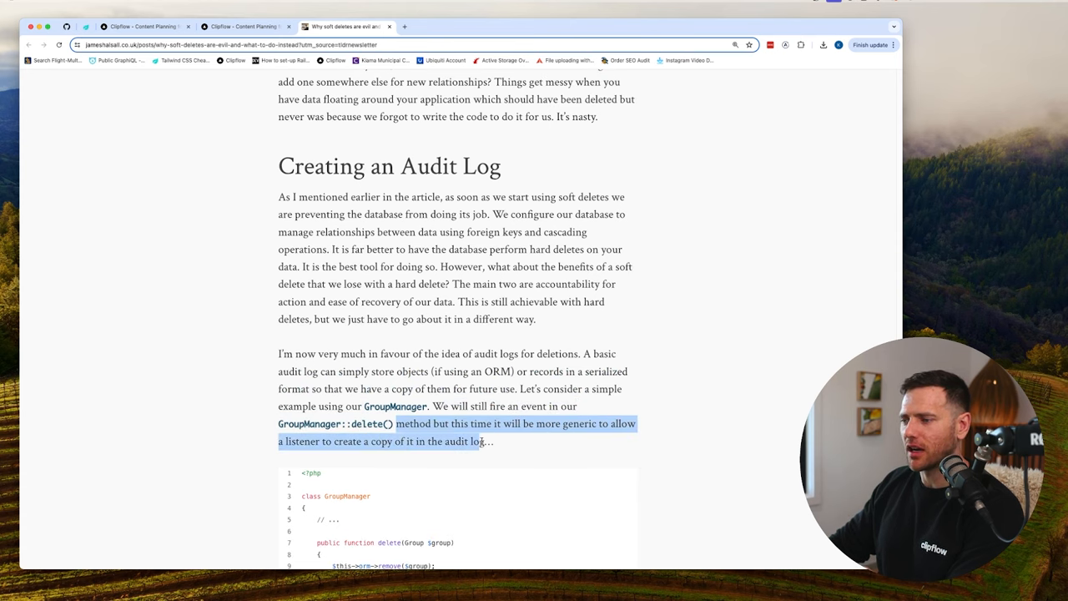
scroll(down, 3)
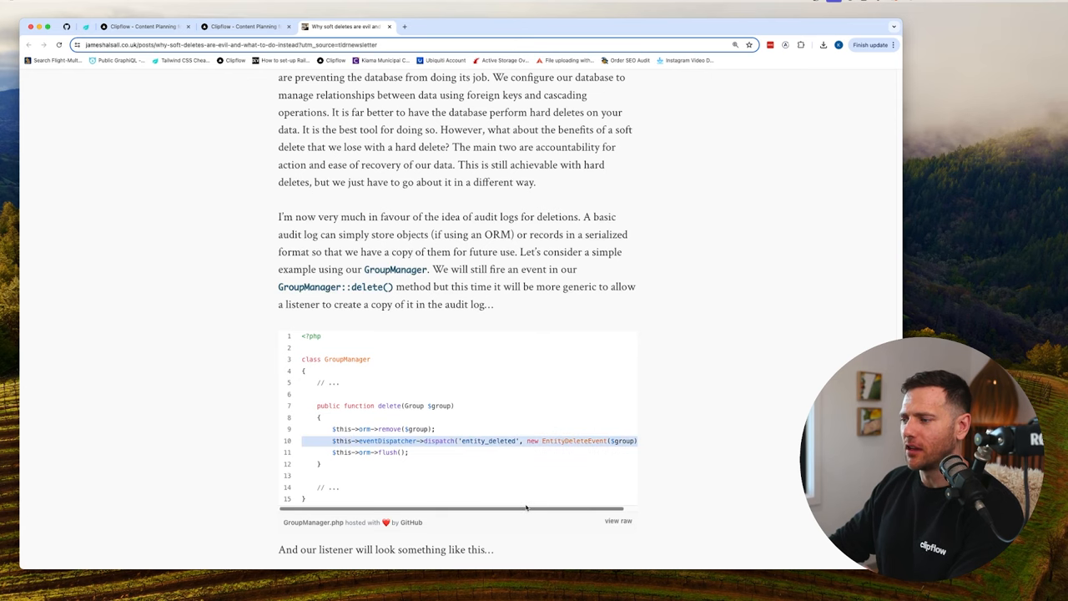
- Scroll past the GroupManager.php gist to the AuditLogListener.php code
scroll(down, 3)
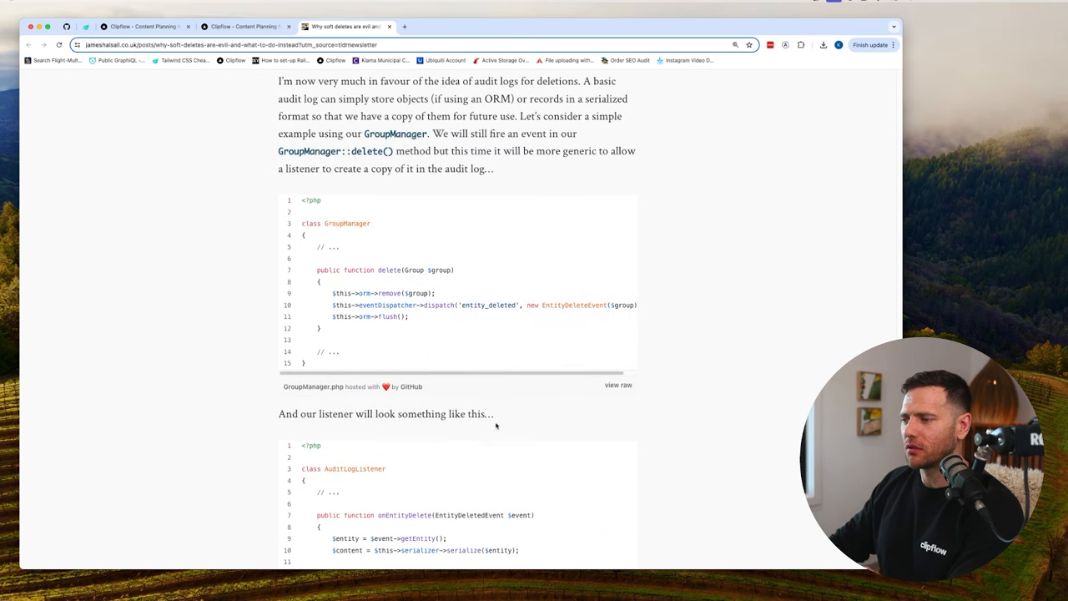
scroll(down, 3)
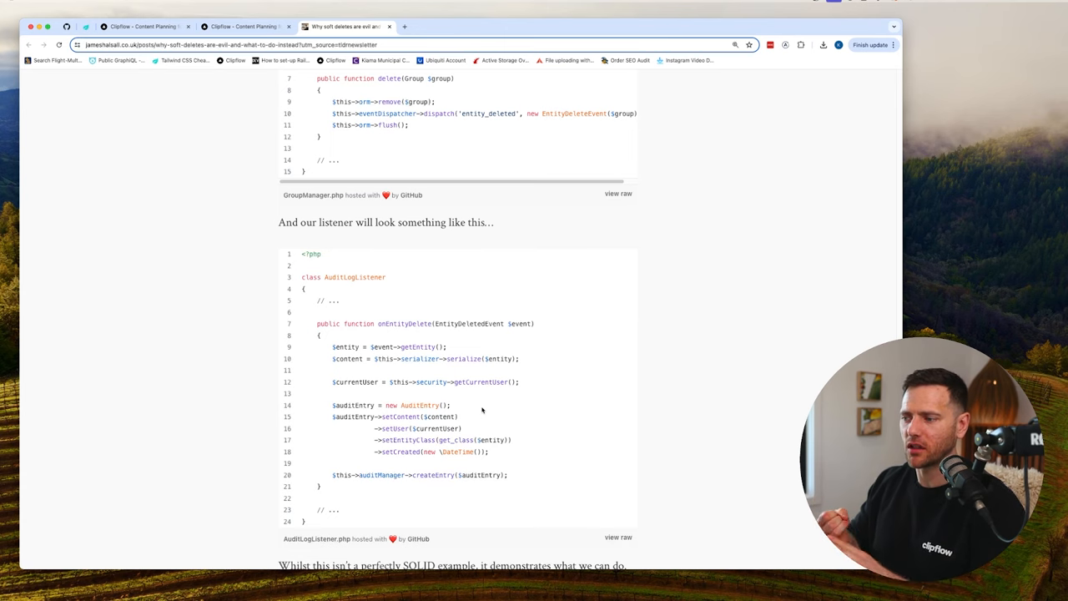
- Highlight the whole 'Whilst this isn't a perfectly SOLID example' sentence and scroll to the closing paragraph
scroll(down, 3)
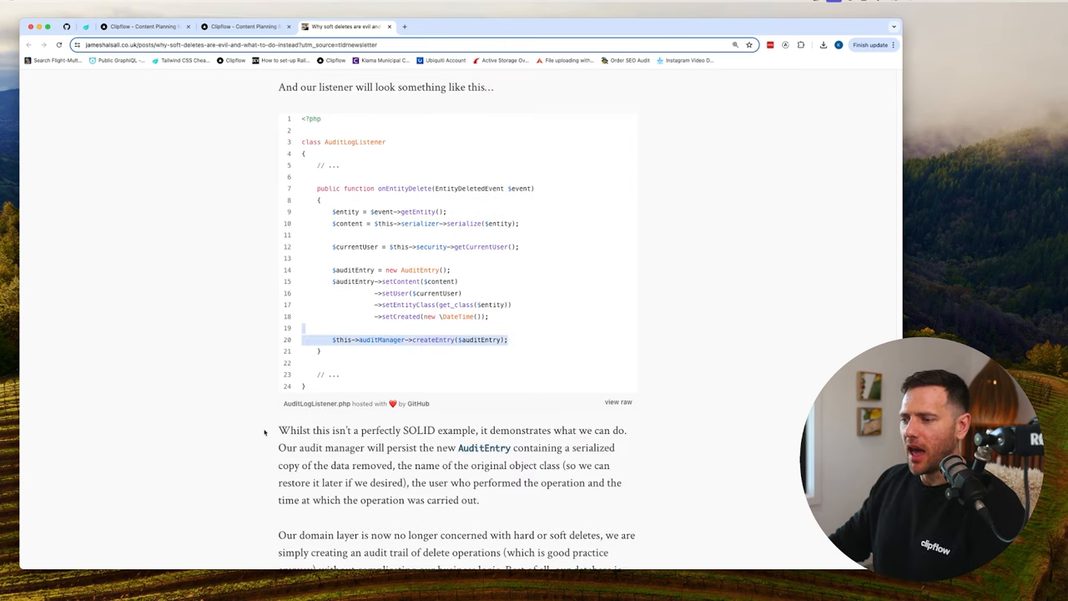
drag(279, 430, 475, 431)
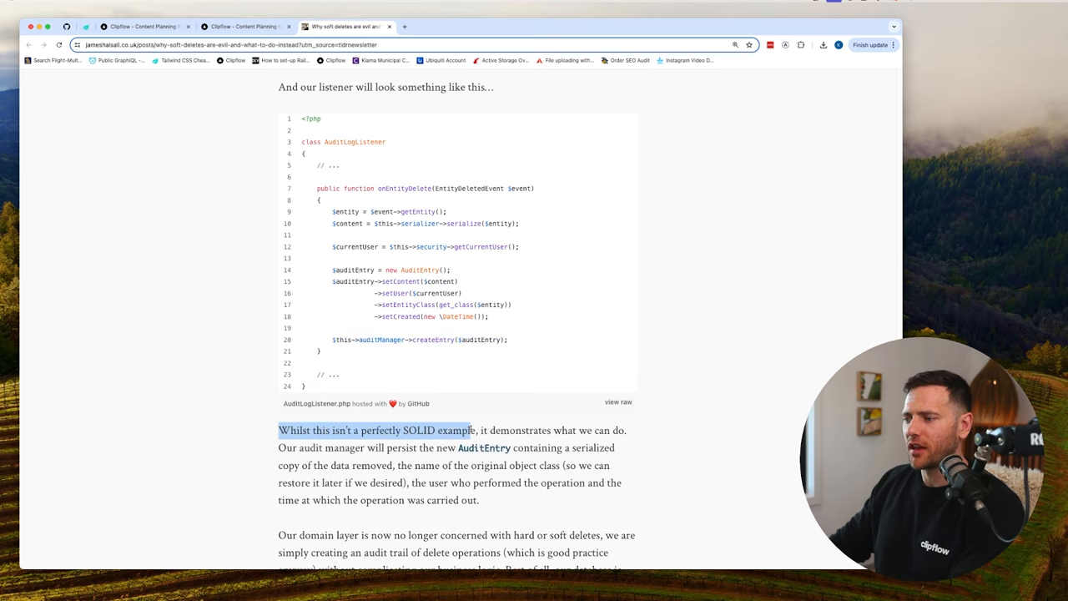
drag(474, 431, 627, 431)
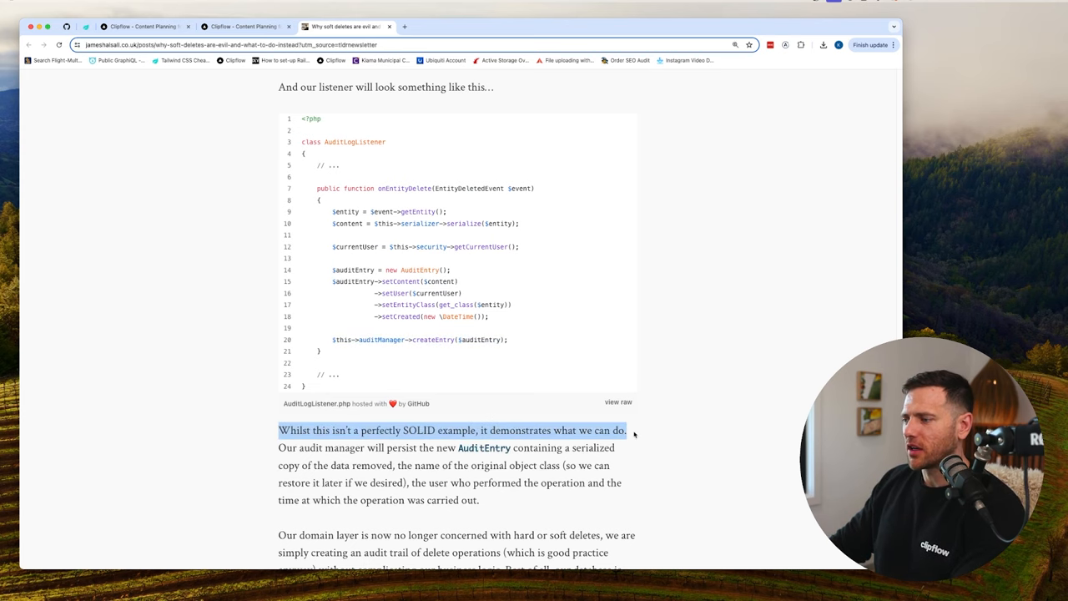
scroll(down, 3)
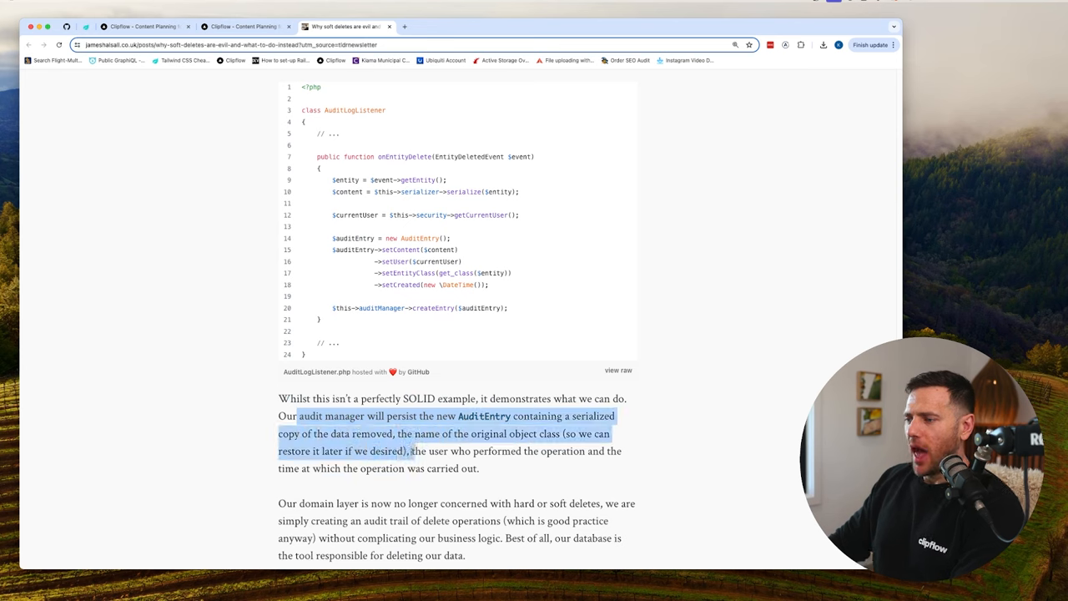
scroll(down, 3)
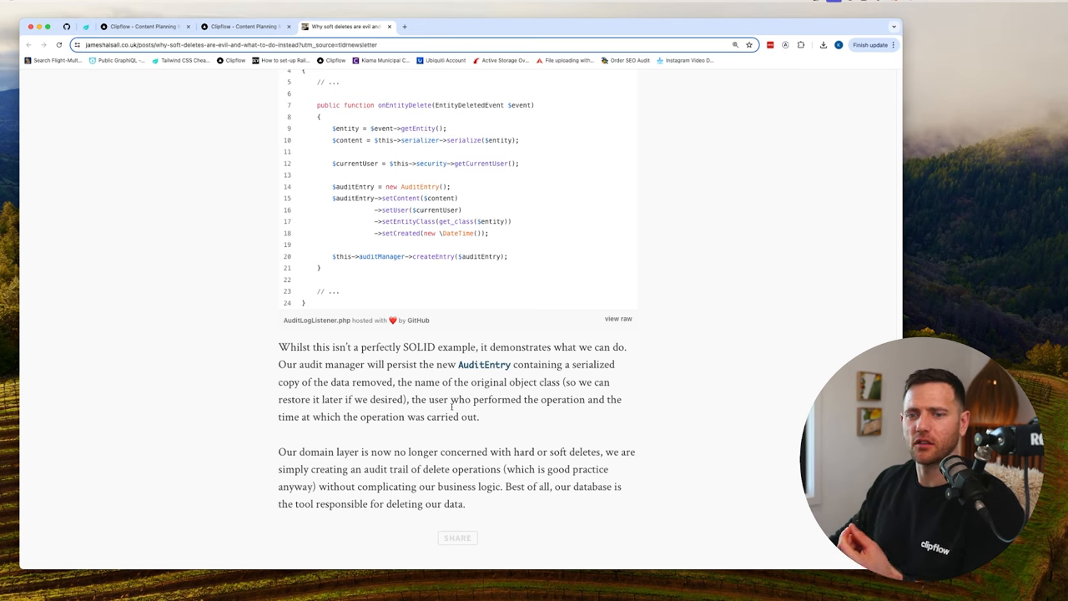
- Select the paragraph 'Our domain layer is now no longer concerned…' through the audit trail sentence
scroll(down, 3)
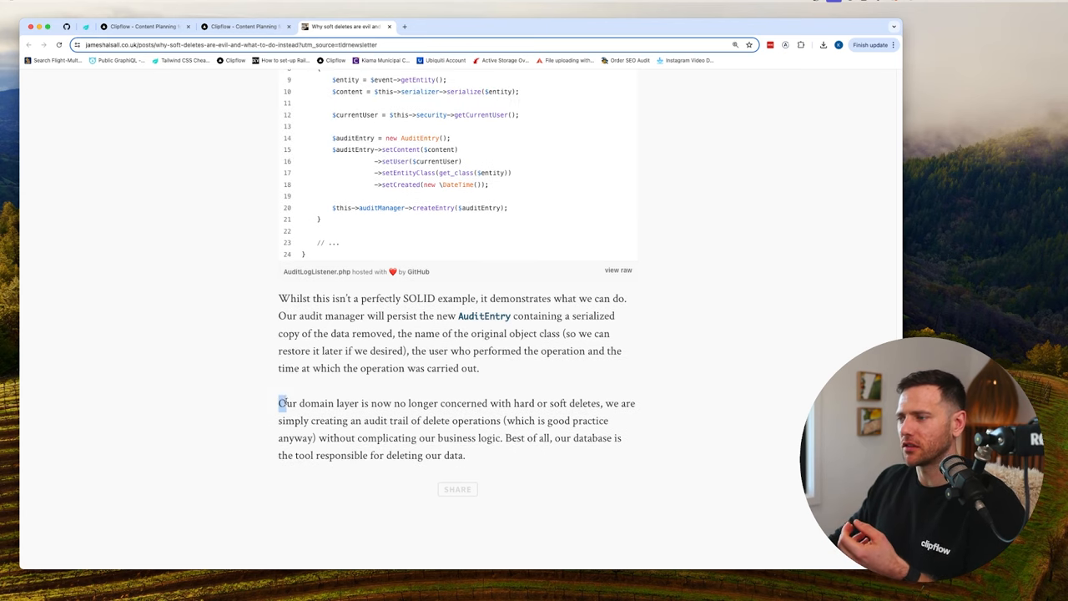
drag(280, 402, 481, 402)
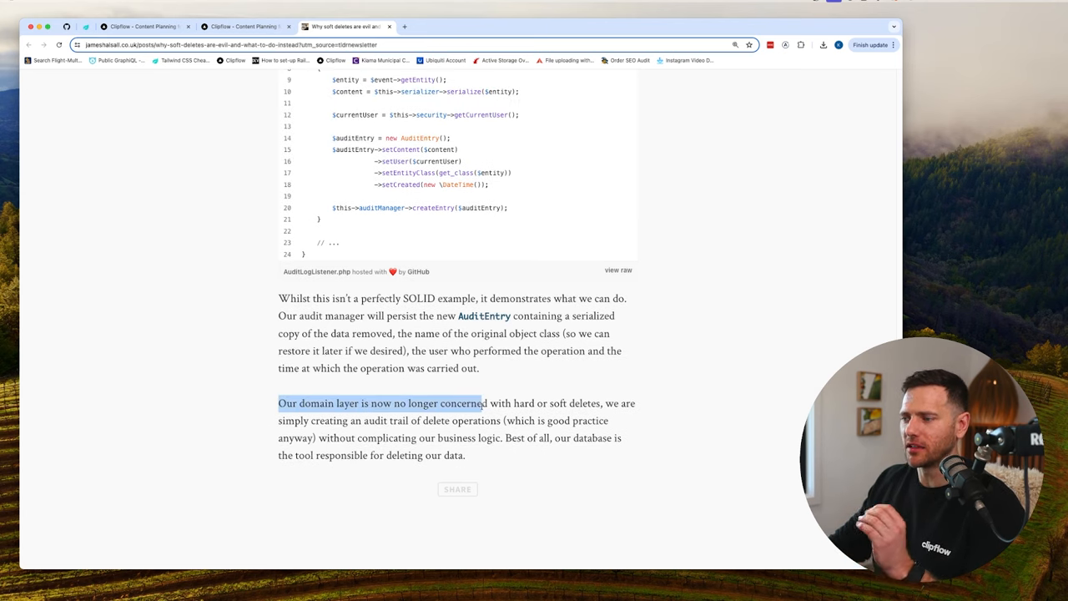
drag(481, 402, 588, 402)
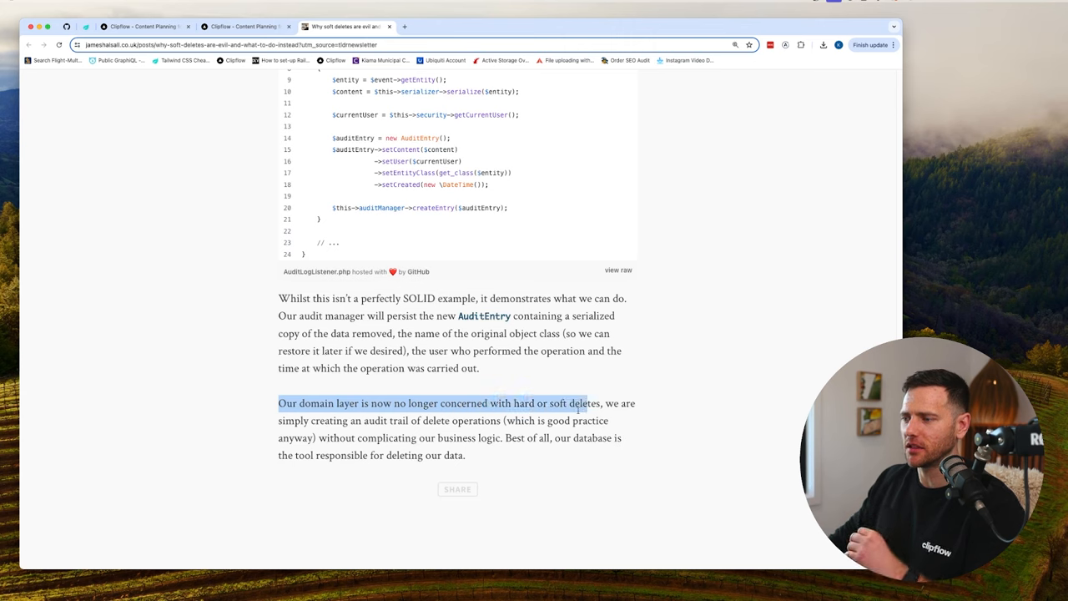
drag(588, 402, 575, 421)
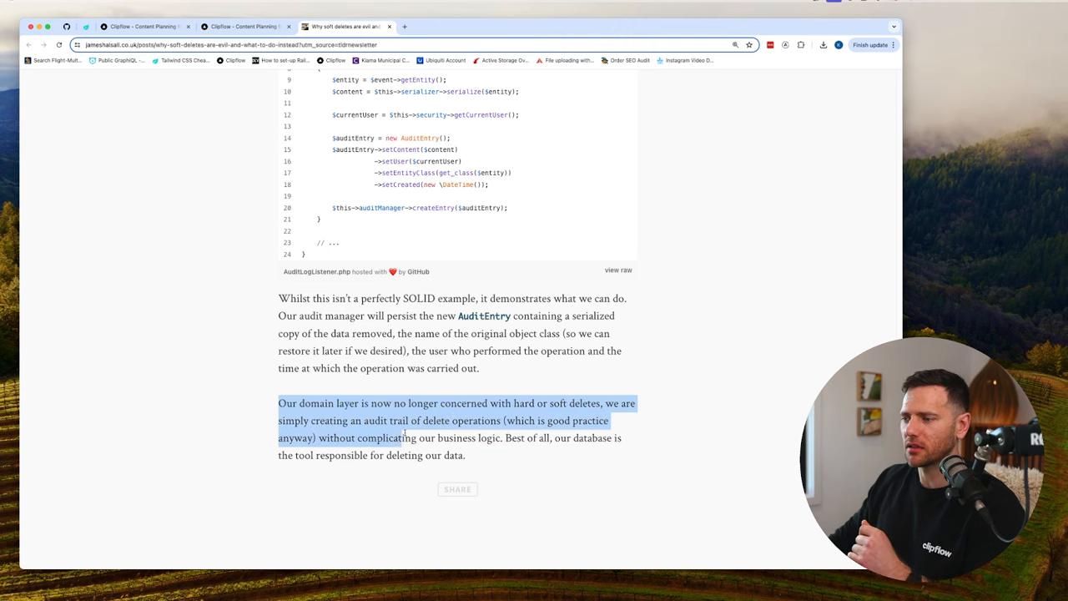
drag(404, 437, 503, 438)
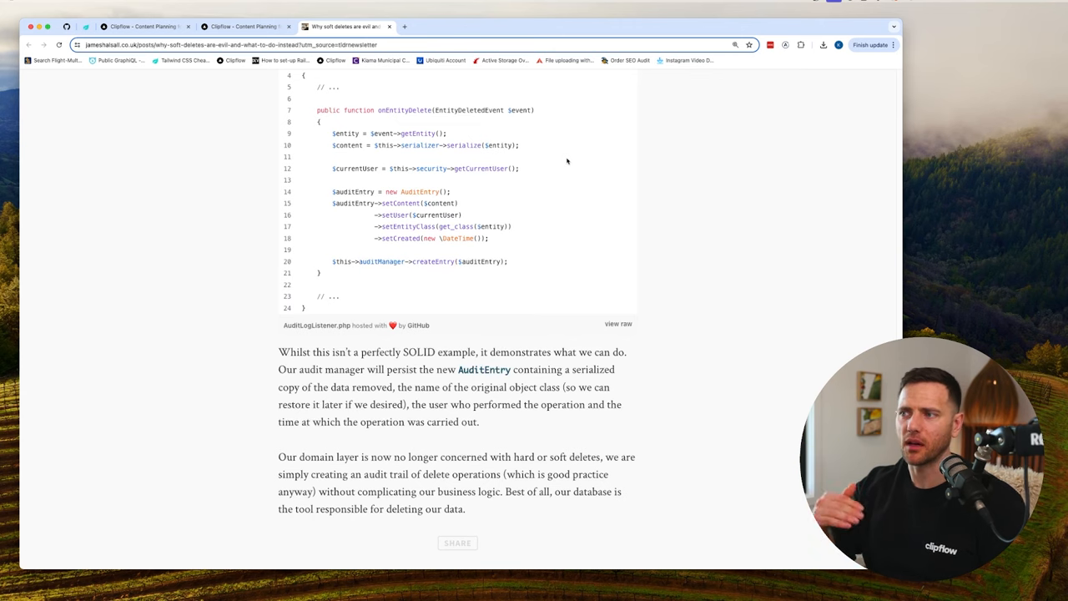
mouse_move(602, 344)
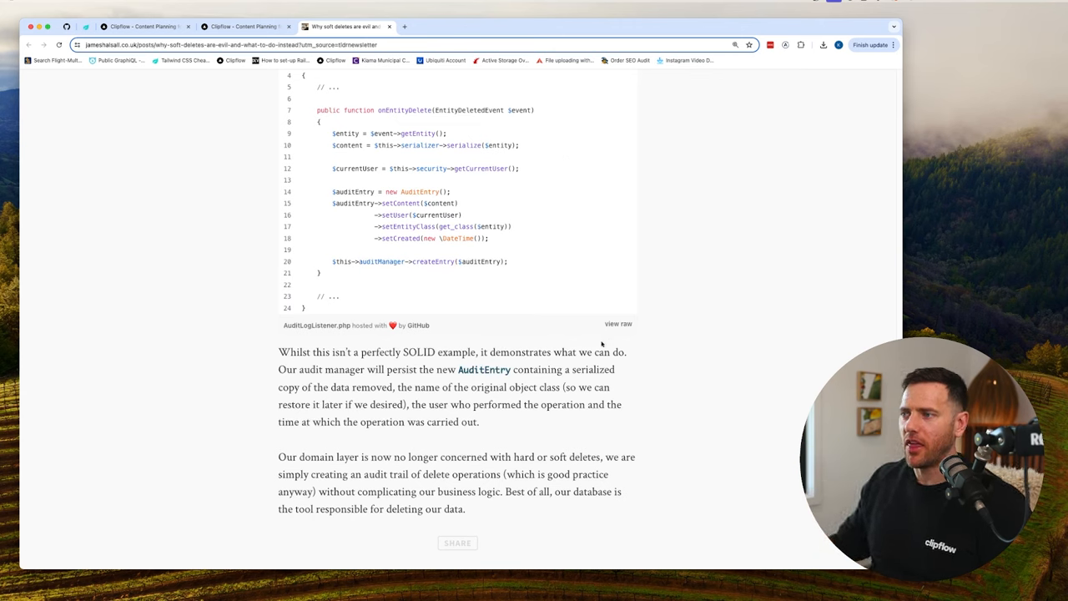
- Start a public comment below the article with the word 'Leave'
scroll(down, 3)
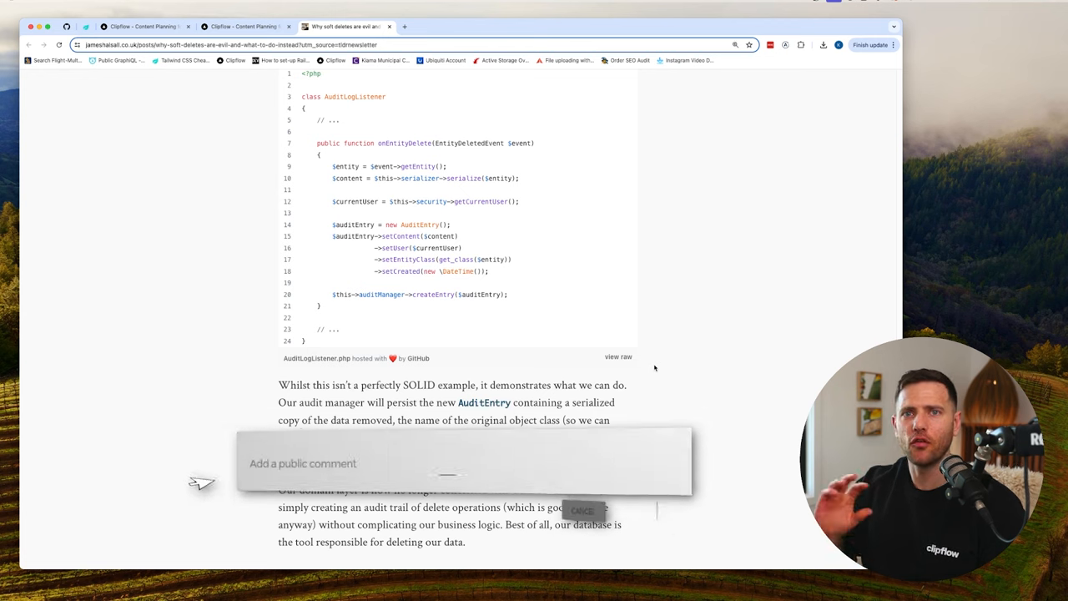
text(Leave)
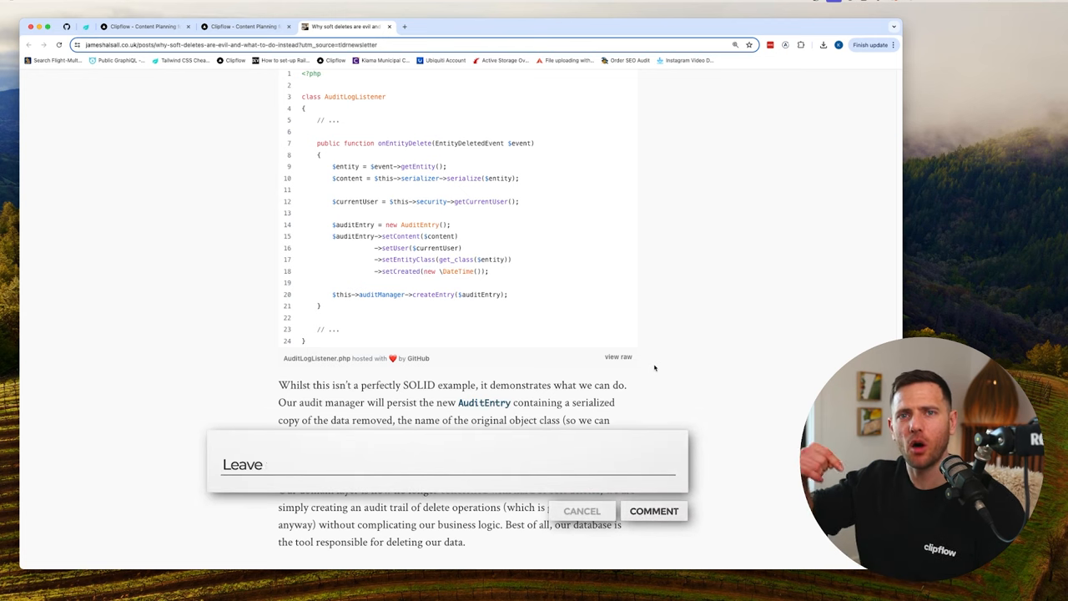